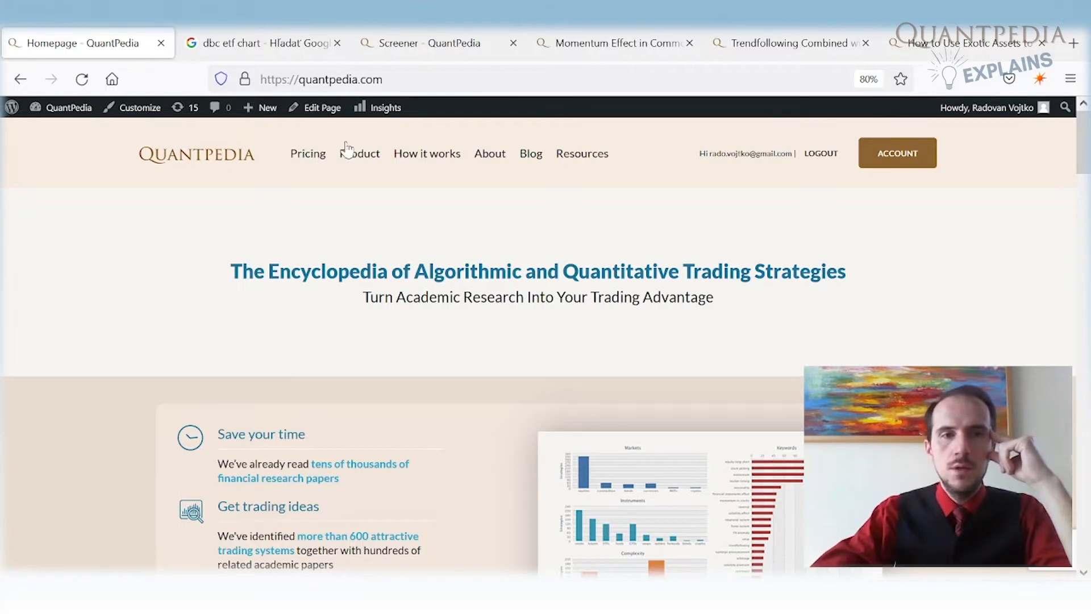
Switch to the Google tab showing the Invesco DB Commodity Index Tracking Fund chart.
{"action": "left_click", "coordinate": [262, 42]}
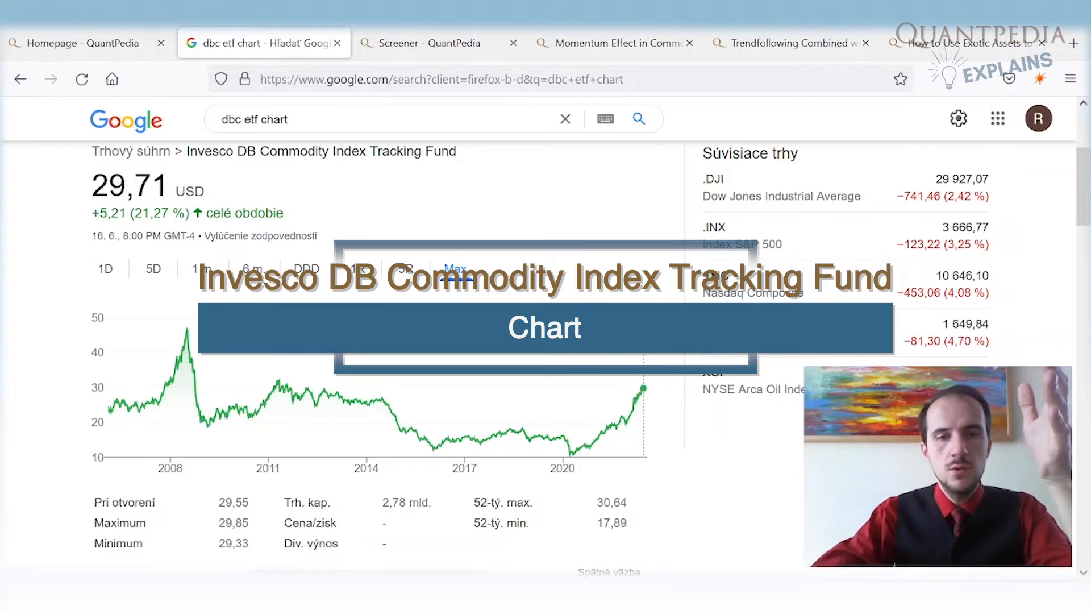
{"action": "mouse_move", "coordinate": [521, 388]}
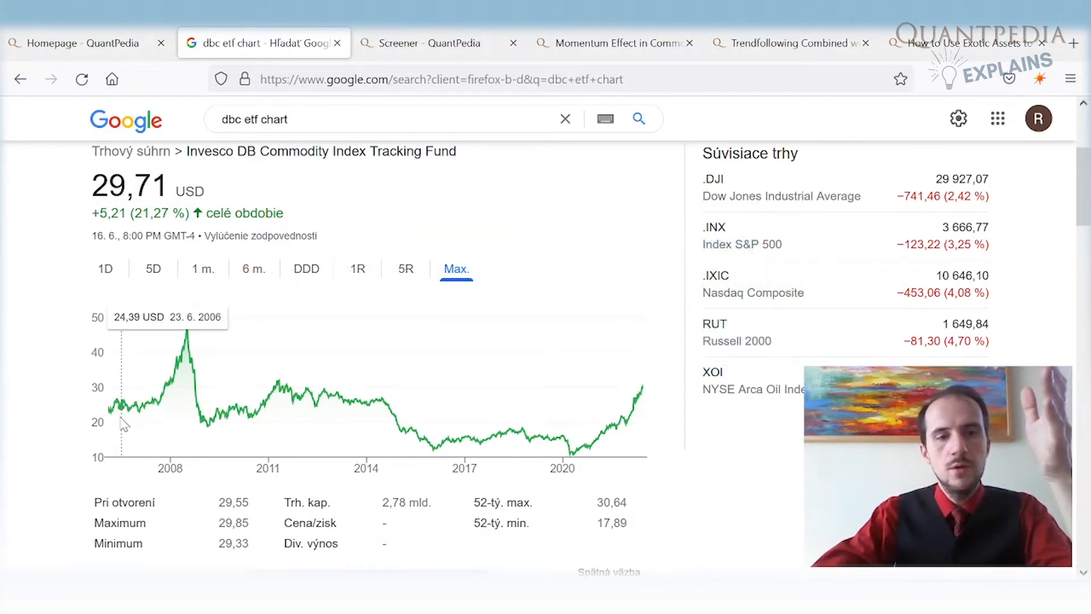
{"action": "mouse_move", "coordinate": [186, 331]}
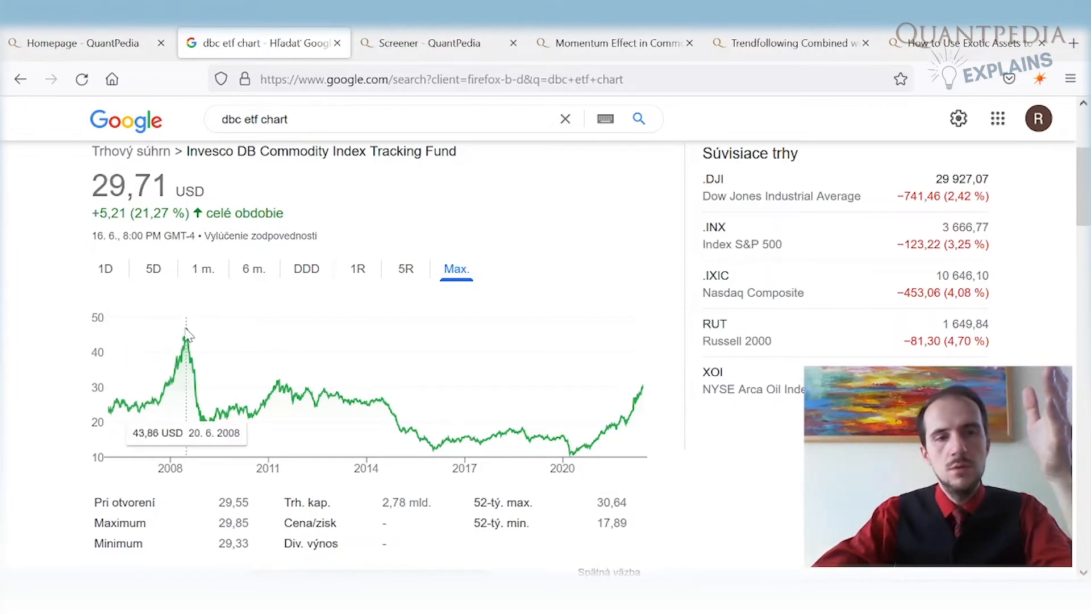
{"action": "mouse_move", "coordinate": [188, 333]}
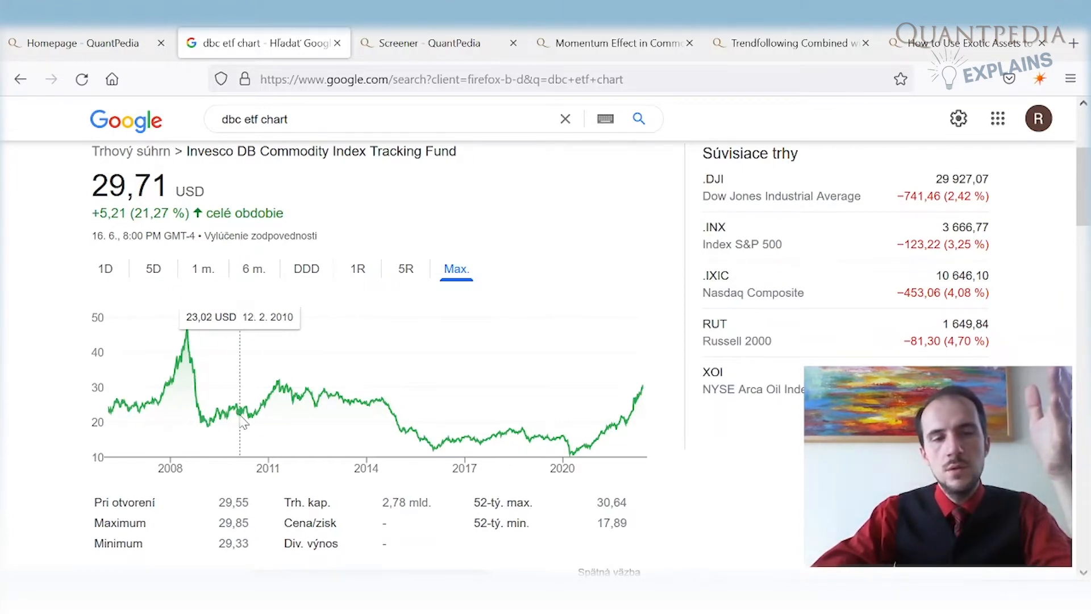
{"action": "mouse_move", "coordinate": [269, 398]}
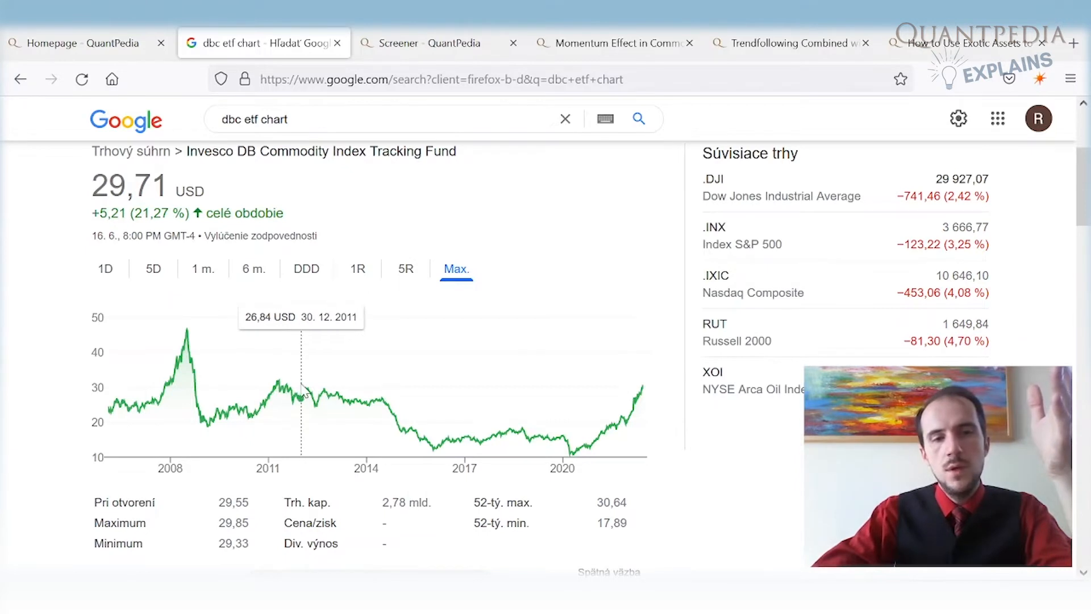
{"action": "mouse_move", "coordinate": [388, 399]}
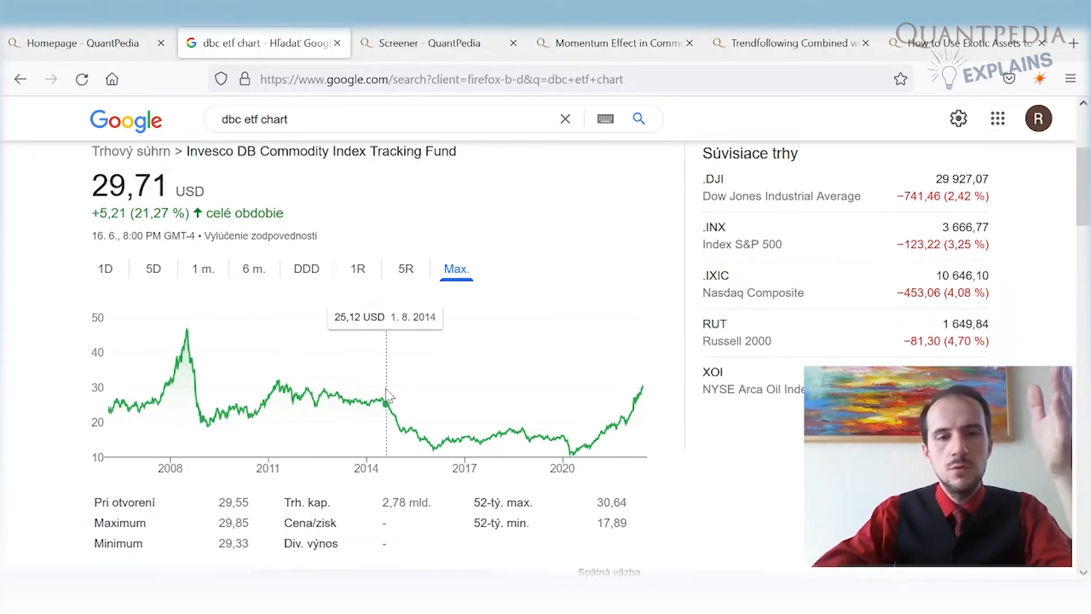
{"action": "mouse_move", "coordinate": [380, 386]}
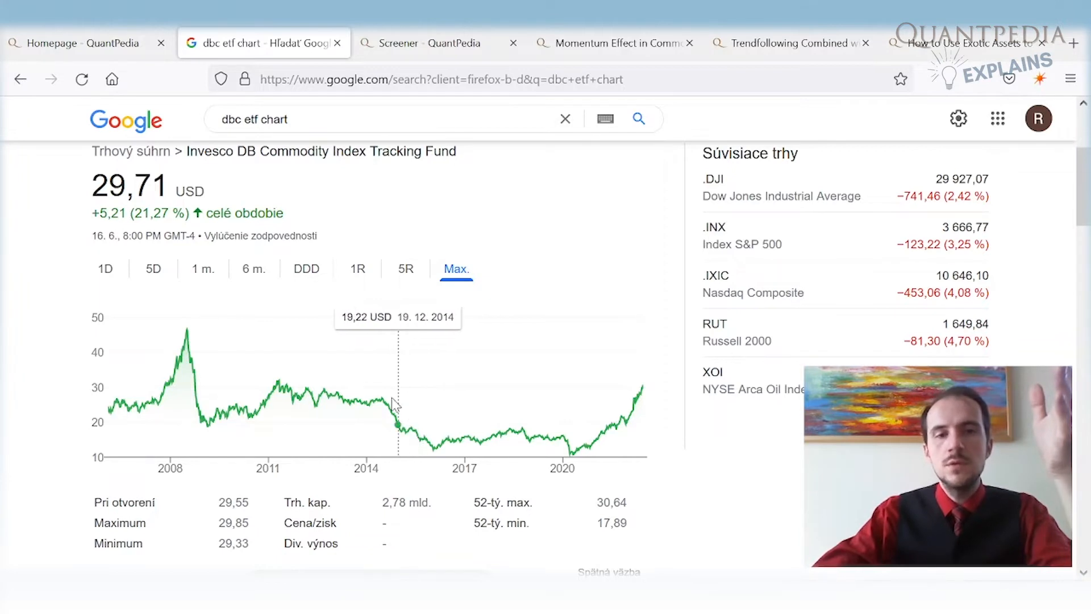
{"action": "mouse_move", "coordinate": [436, 440]}
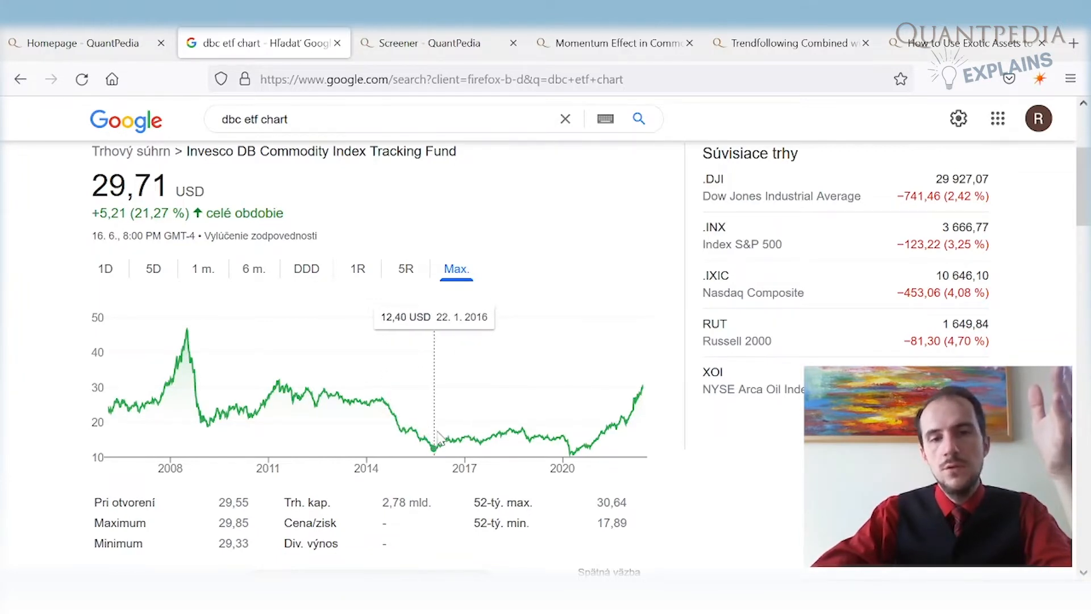
{"action": "mouse_move", "coordinate": [508, 436]}
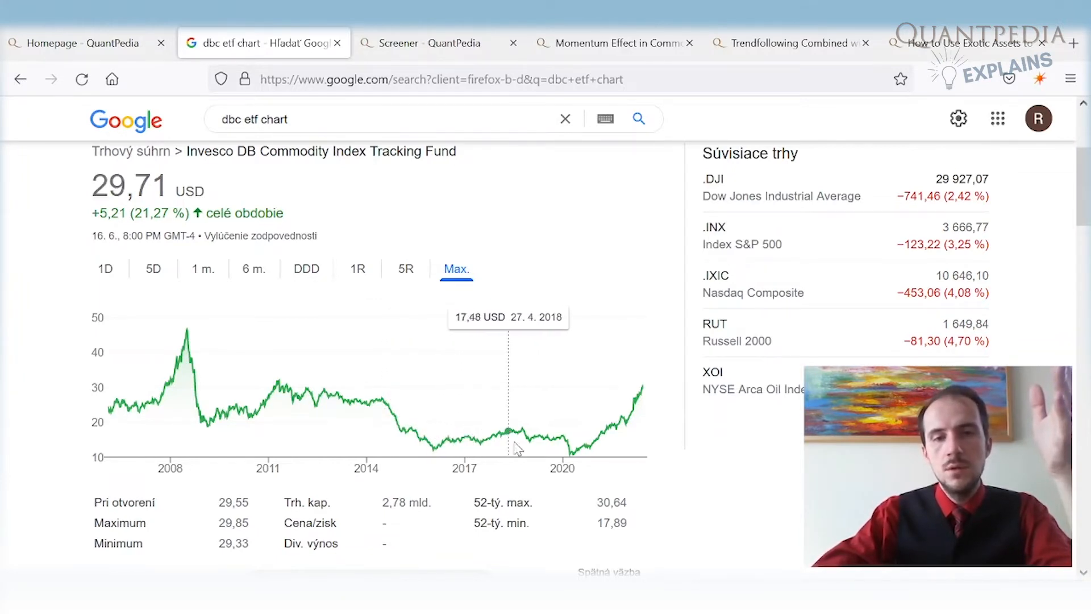
{"action": "mouse_move", "coordinate": [571, 453]}
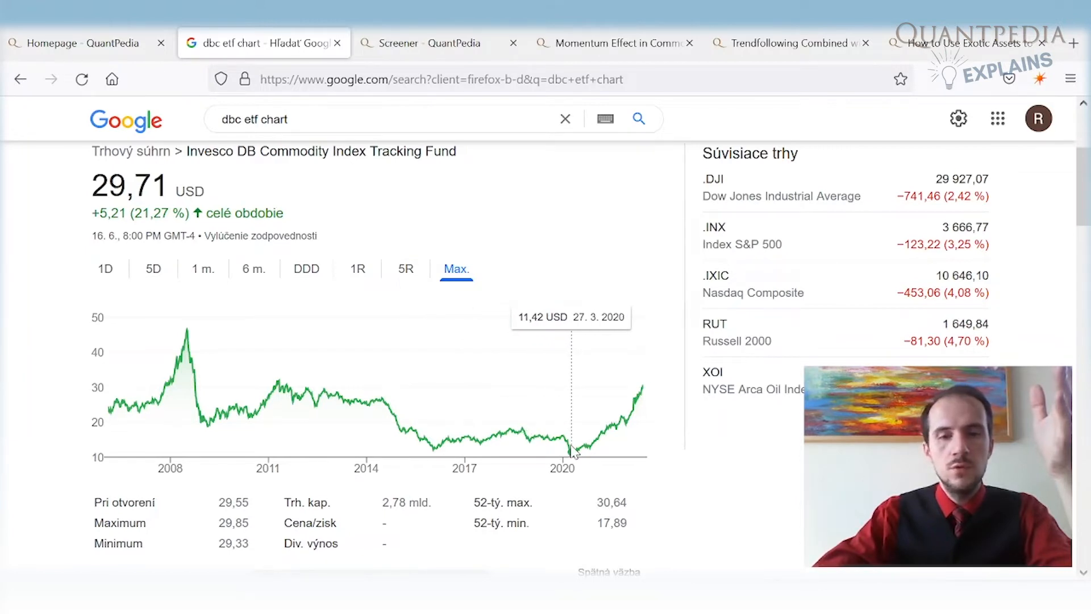
{"action": "mouse_move", "coordinate": [600, 444]}
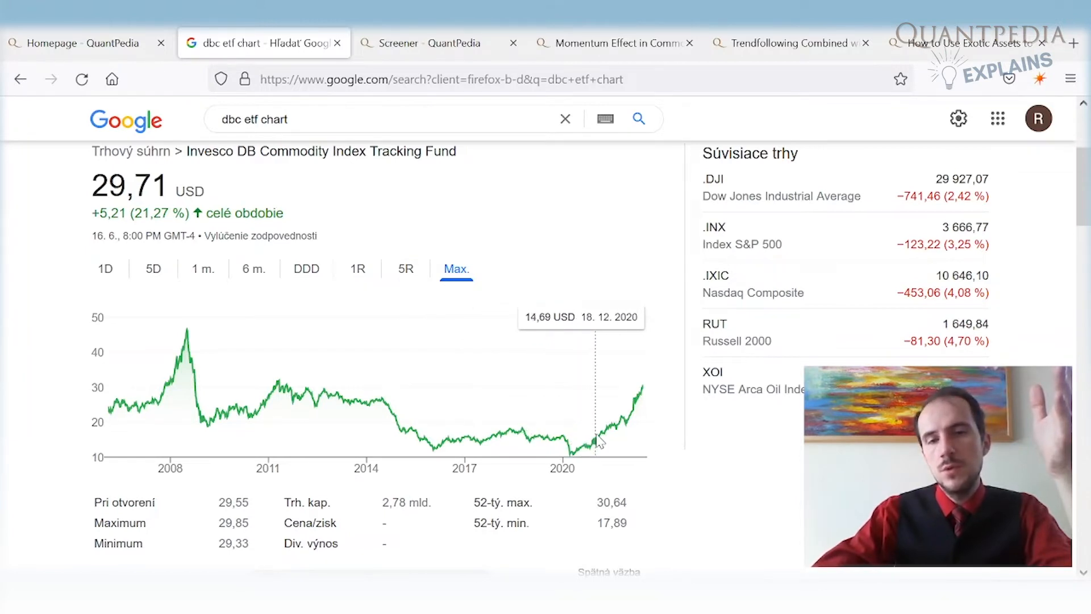
{"action": "mouse_move", "coordinate": [652, 403]}
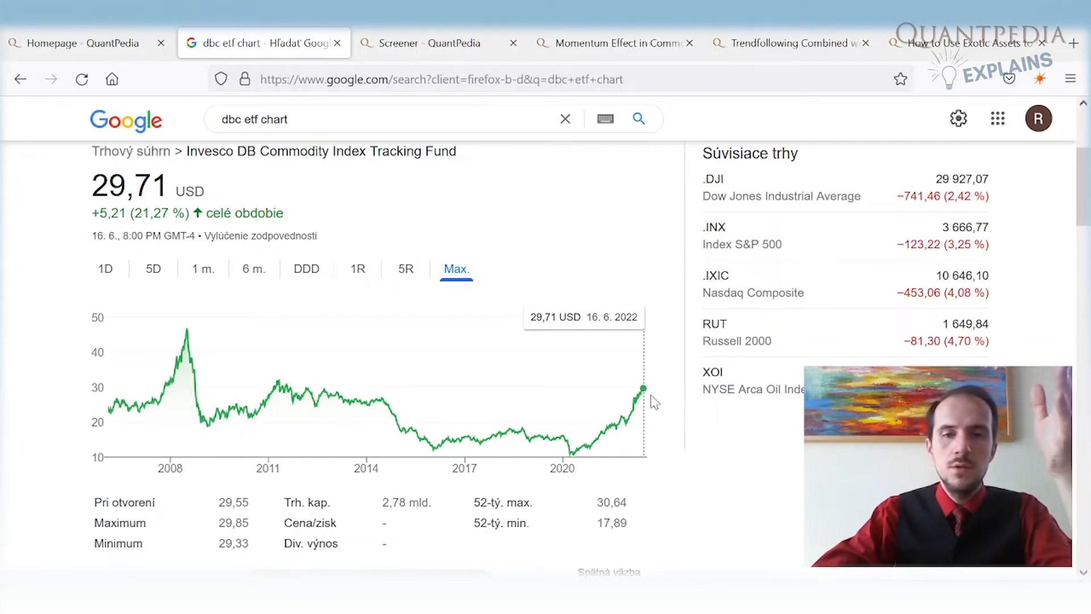
{"action": "mouse_move", "coordinate": [116, 410]}
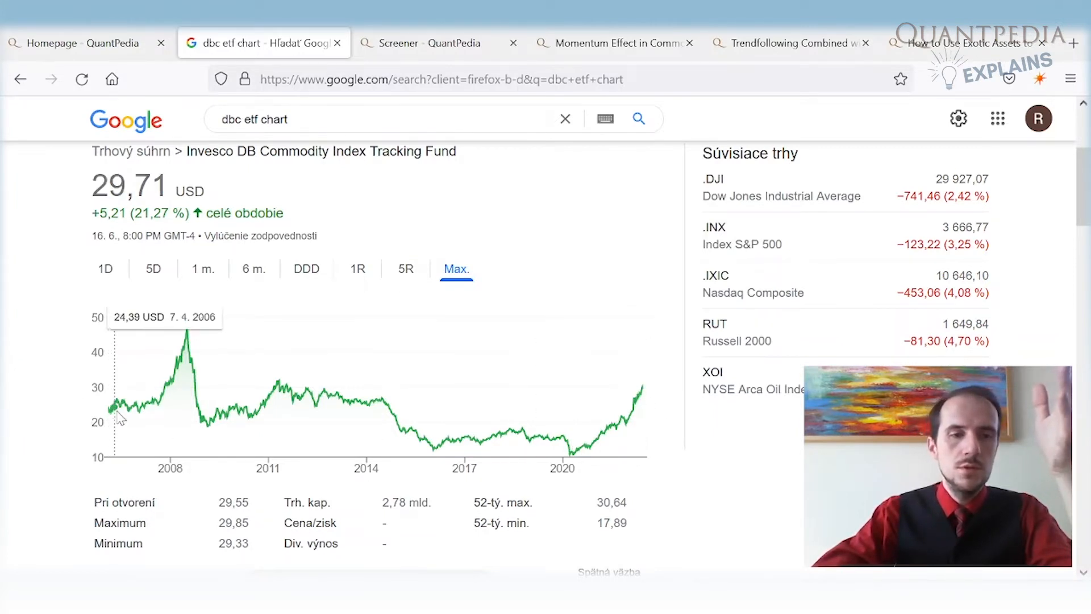
{"action": "mouse_move", "coordinate": [108, 407]}
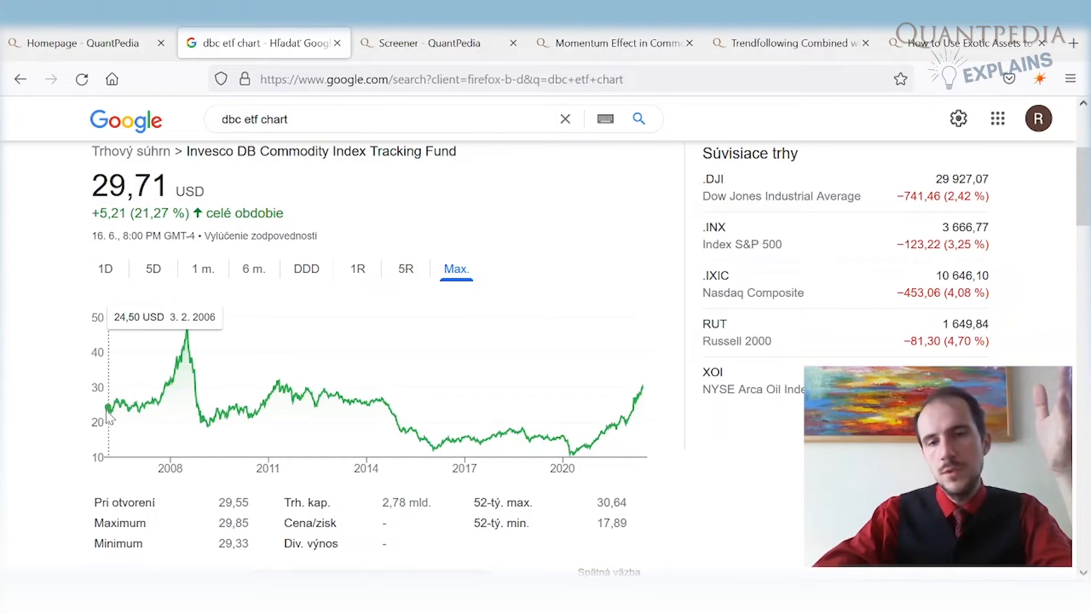
{"action": "mouse_move", "coordinate": [309, 390]}
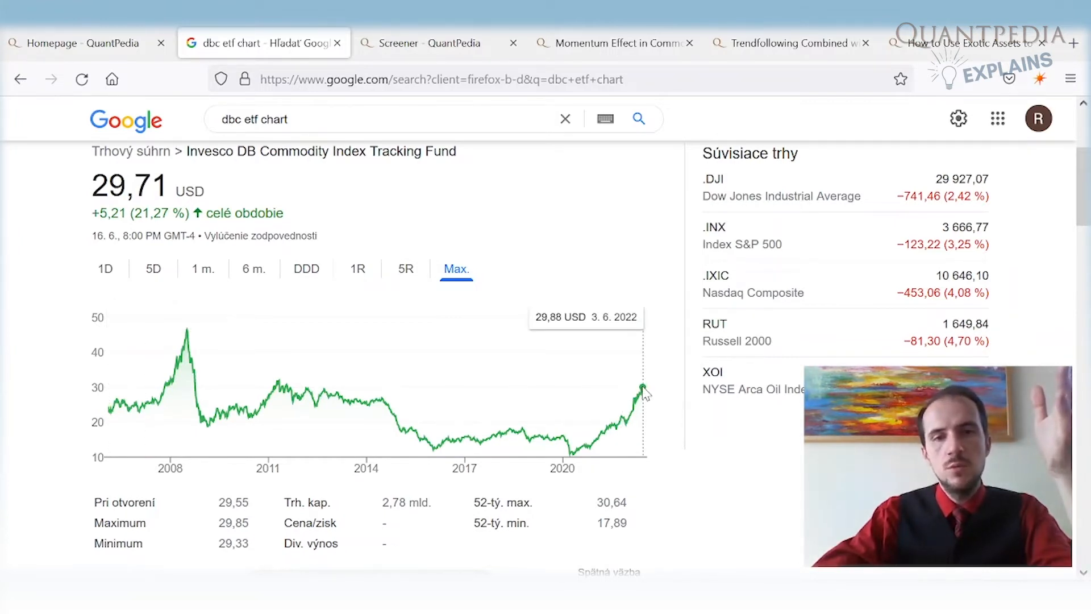
{"action": "mouse_move", "coordinate": [108, 409]}
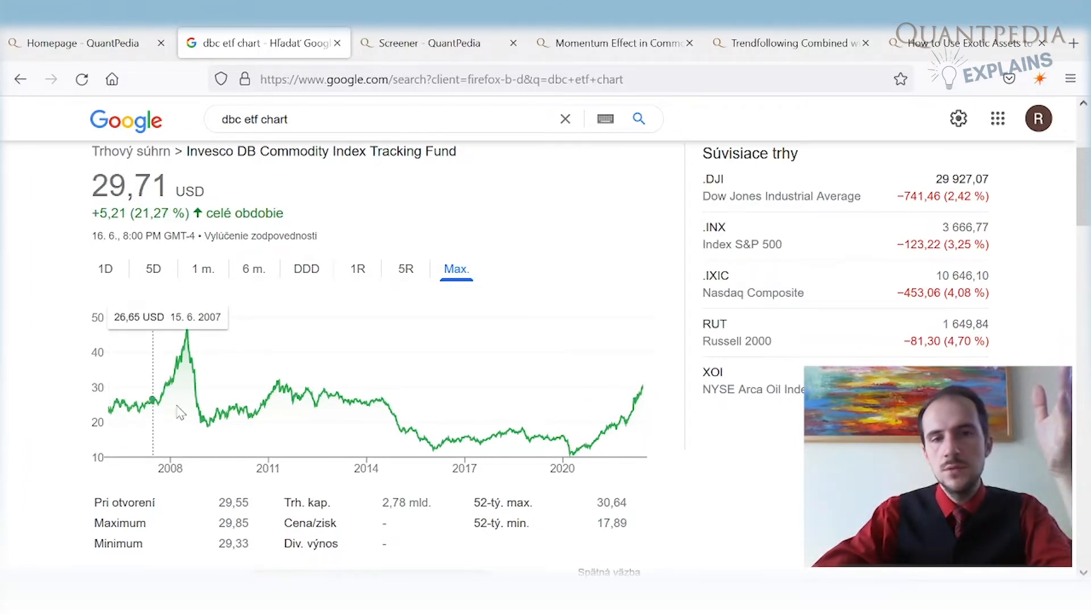
{"action": "mouse_move", "coordinate": [639, 385]}
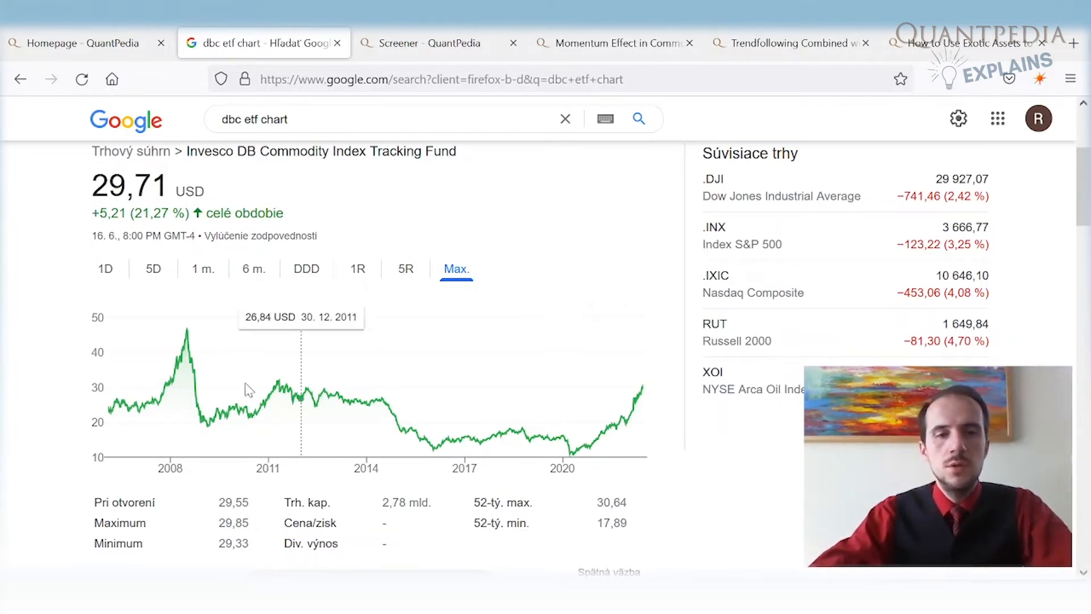
{"action": "mouse_move", "coordinate": [653, 418]}
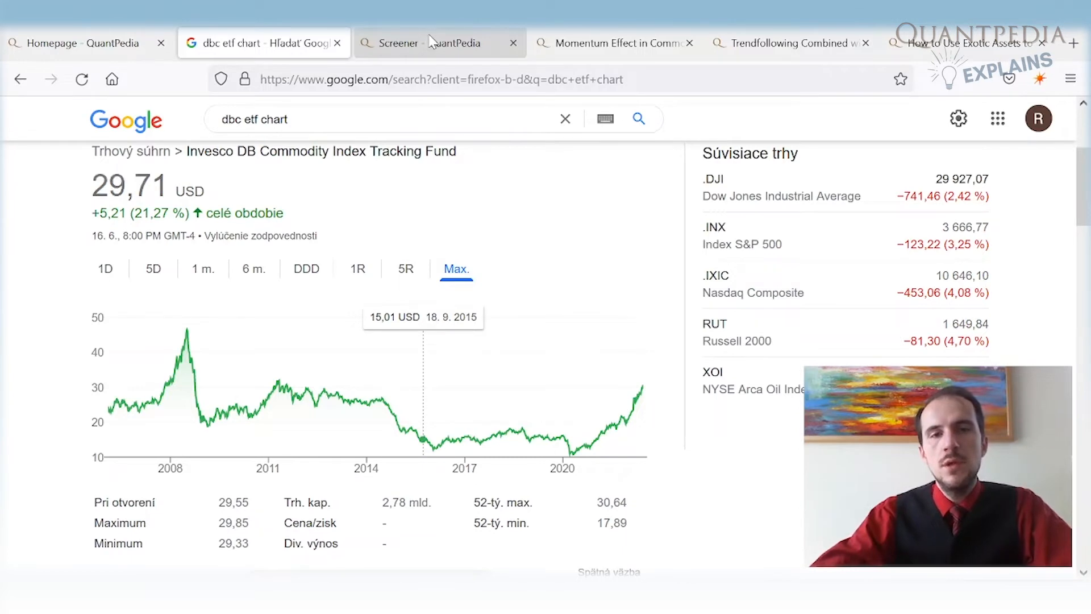
Search the strategy screener for 'momentum', narrowing results to 20 free and 127 premium strategies.
{"action": "left_click", "coordinate": [438, 42]}
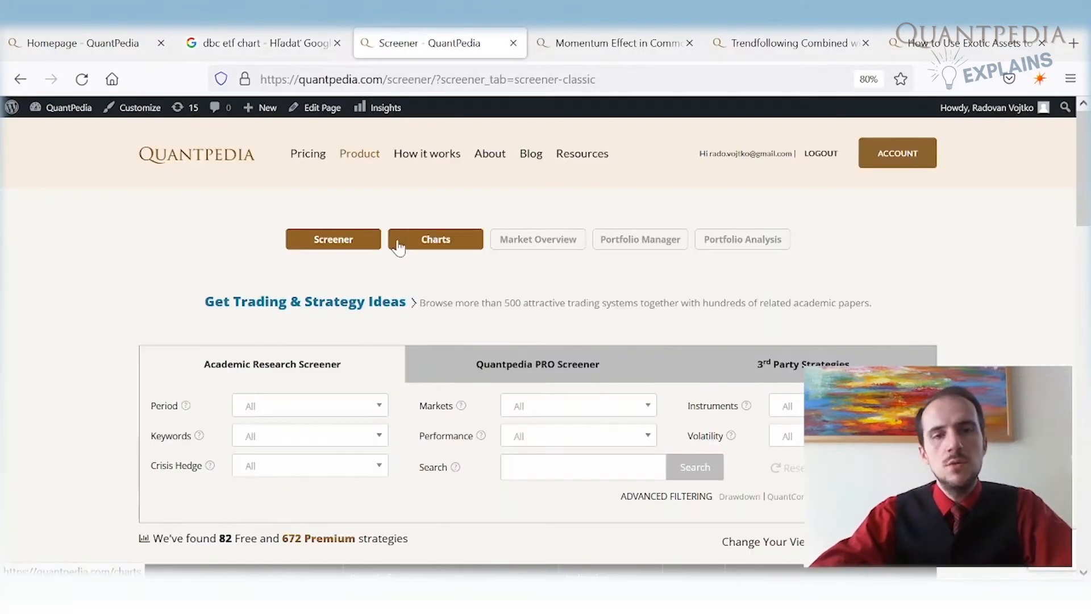
{"action": "scroll", "scroll_direction": "down", "scroll_amount": 3}
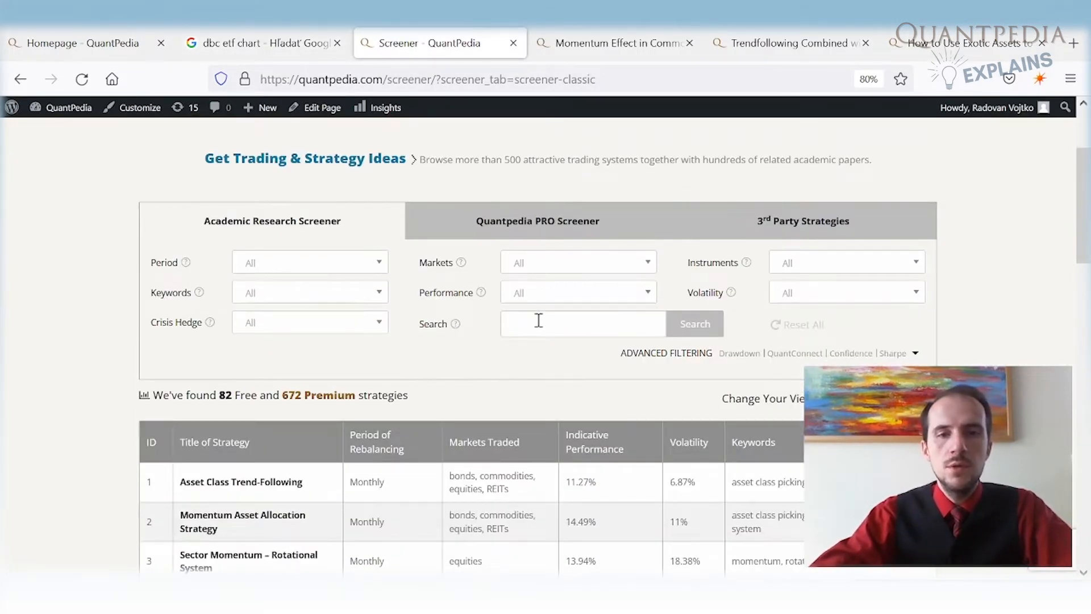
{"action": "type", "text": "momentum"}
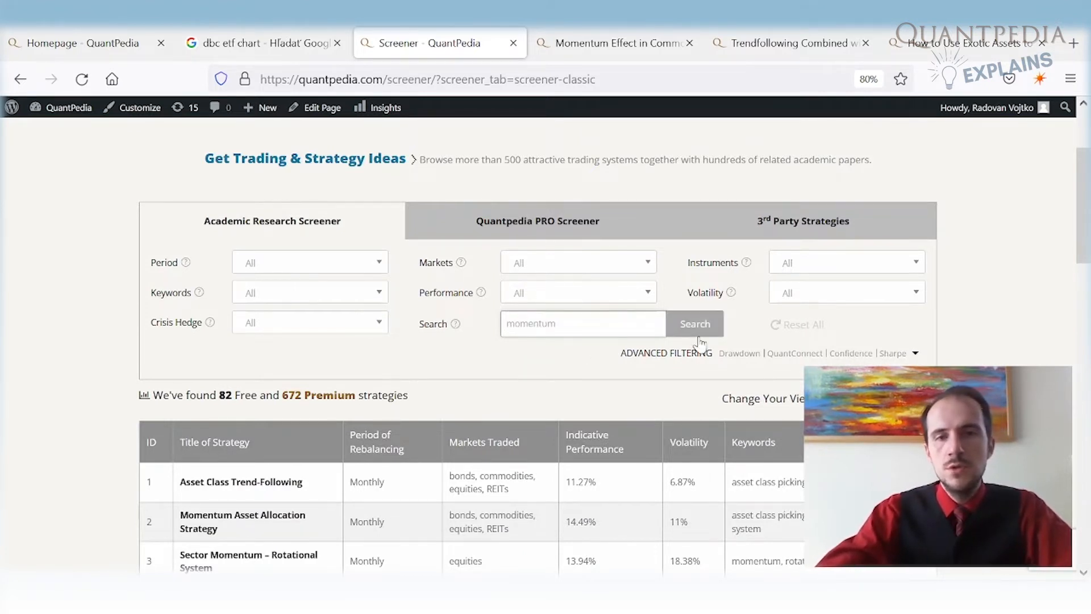
{"action": "left_click", "coordinate": [693, 324]}
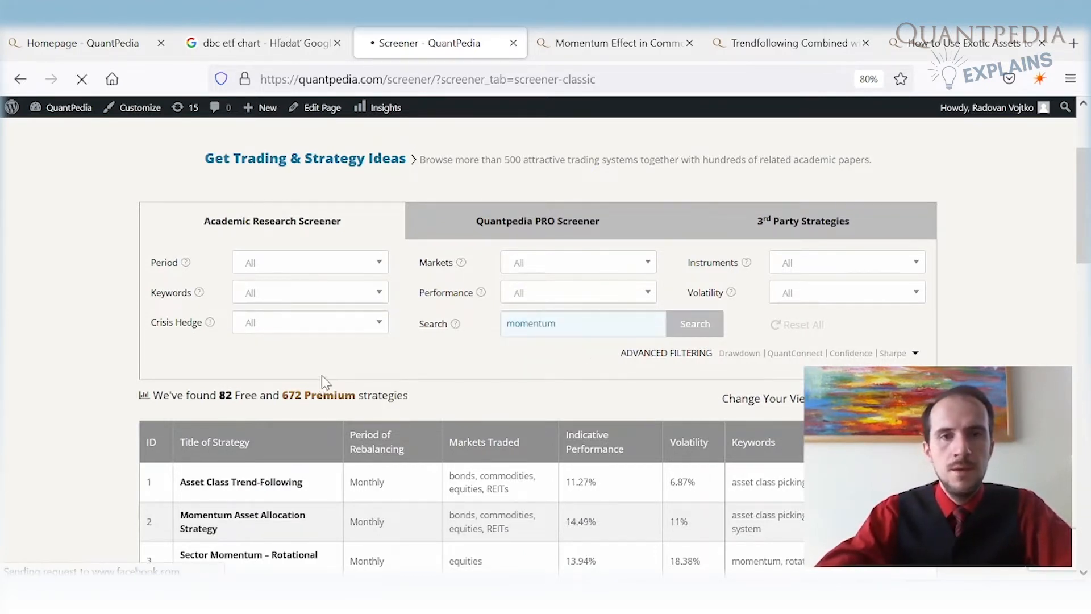
{"action": "left_click", "coordinate": [693, 324]}
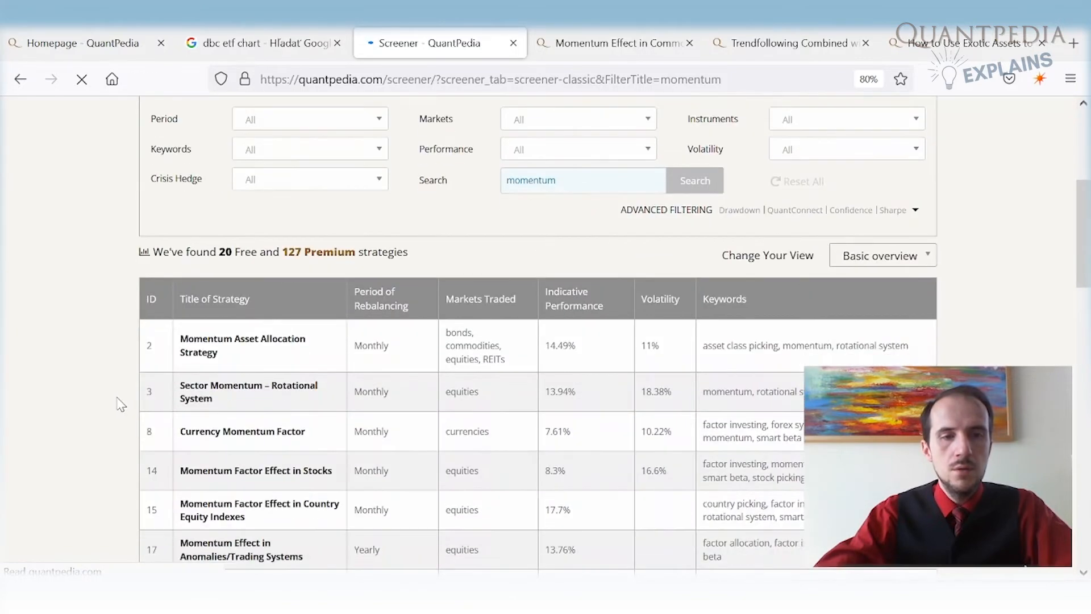
{"action": "scroll", "scroll_direction": "down", "scroll_amount": 3}
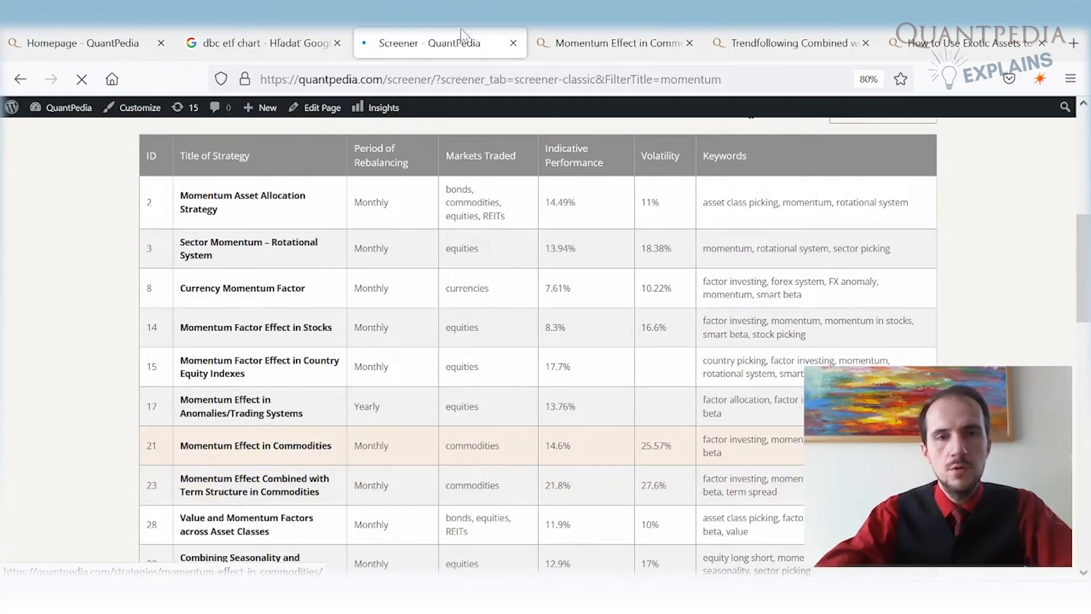
Bring up the Momentum Effect in Commodities strategy page from the screener results.
{"action": "left_click", "coordinate": [255, 446]}
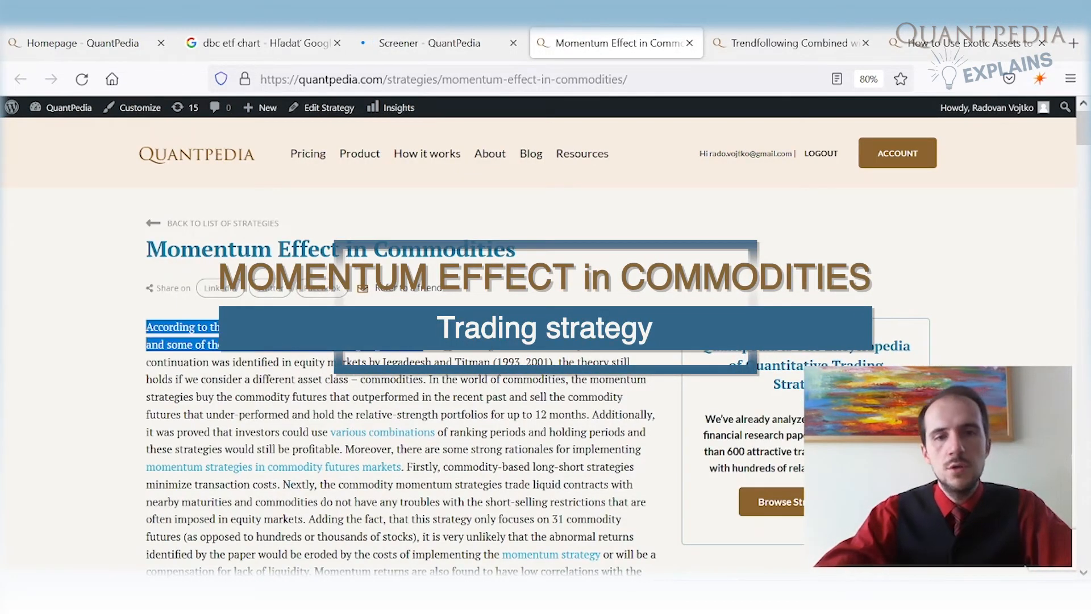
{"action": "mouse_move", "coordinate": [100, 383]}
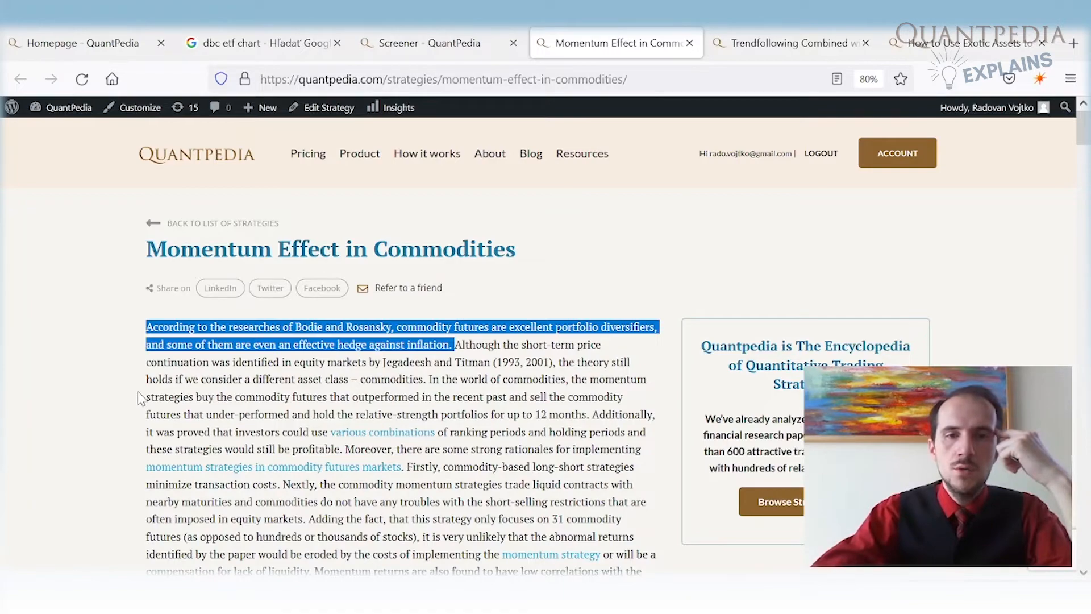
{"action": "mouse_move", "coordinate": [148, 396]}
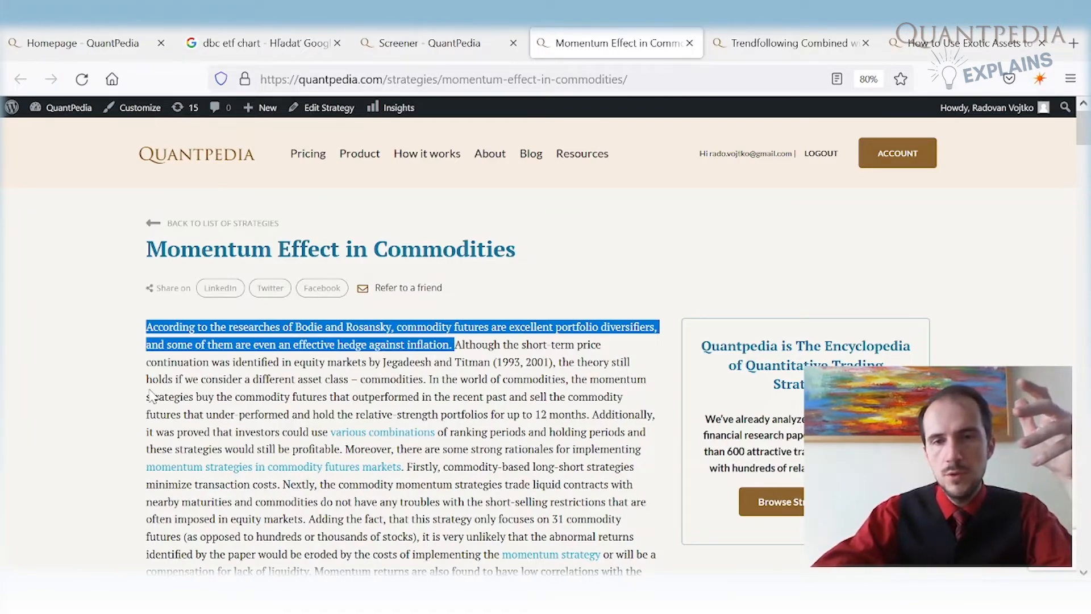
Highlight the trading rules: ranking step, shorting the lowest-momentum quintile, and monthly rebalancing.
{"action": "scroll", "scroll_direction": "down", "scroll_amount": 3}
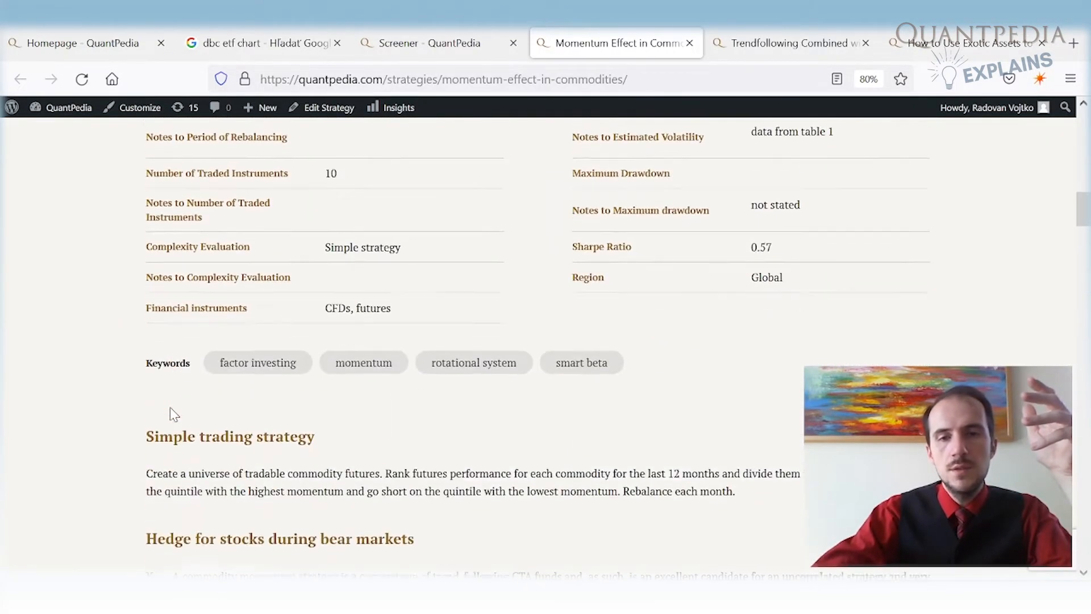
{"action": "scroll", "scroll_direction": "down", "scroll_amount": 3}
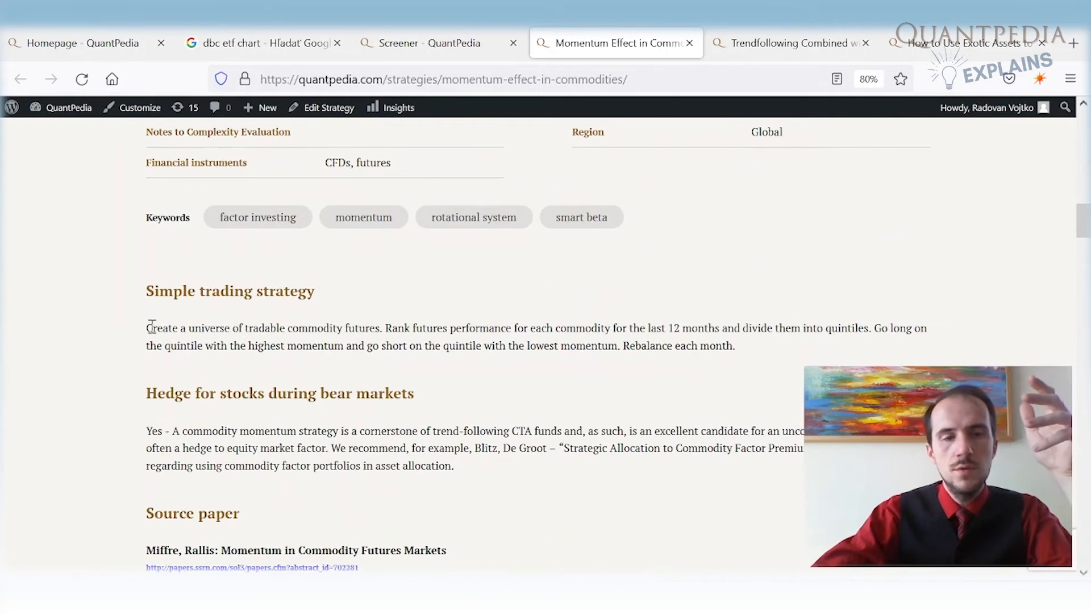
{"action": "left_click_drag", "start_coordinate": [147, 327], "coordinate": [381, 328]}
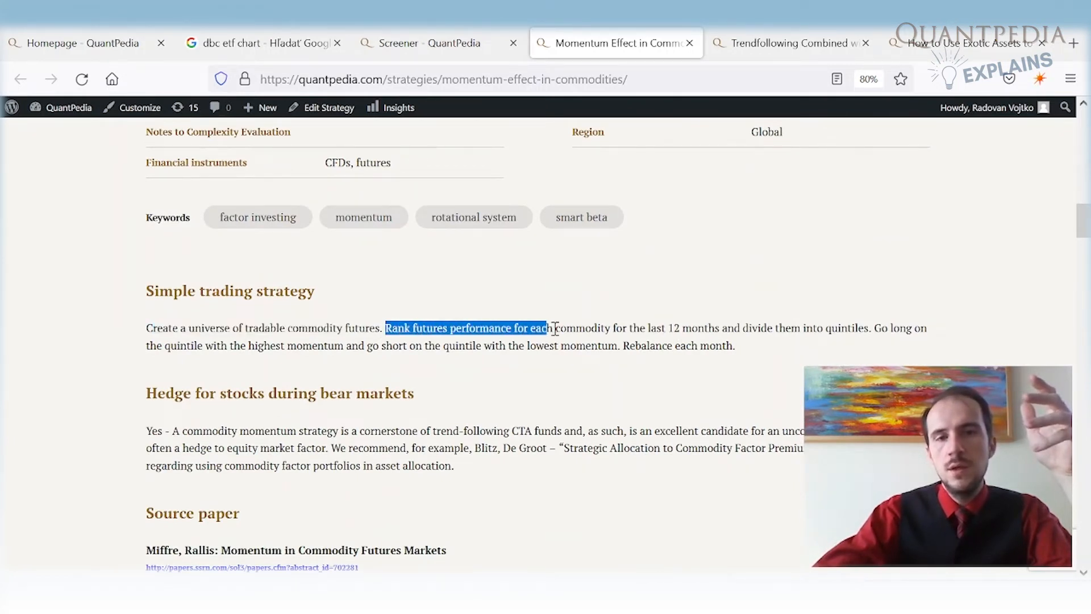
{"action": "left_click_drag", "start_coordinate": [547, 327], "coordinate": [710, 327]}
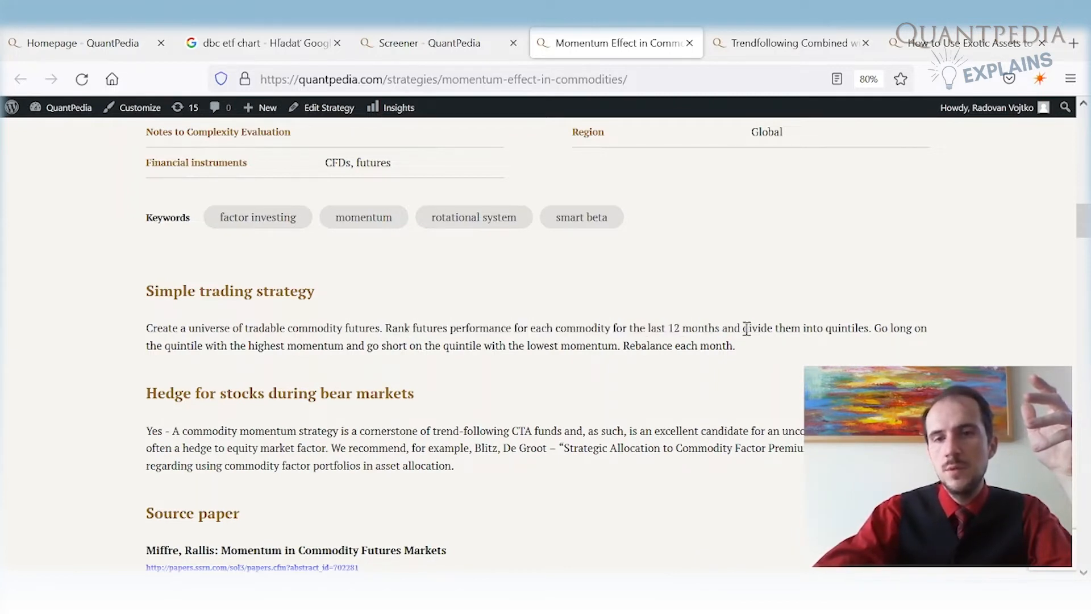
{"action": "left_click_drag", "start_coordinate": [743, 327], "coordinate": [868, 327]}
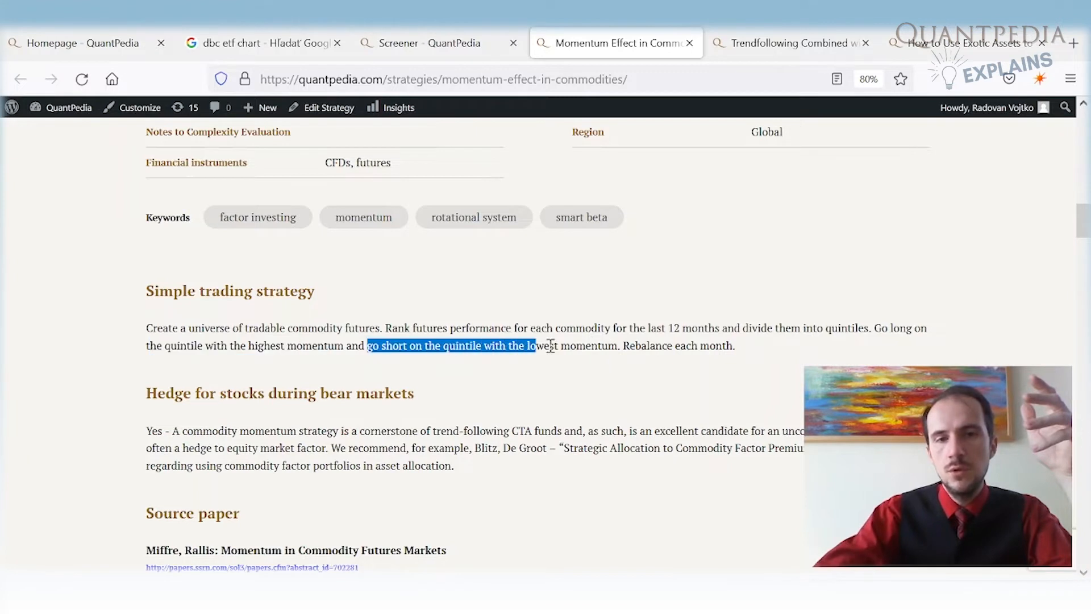
{"action": "left_click", "coordinate": [629, 346]}
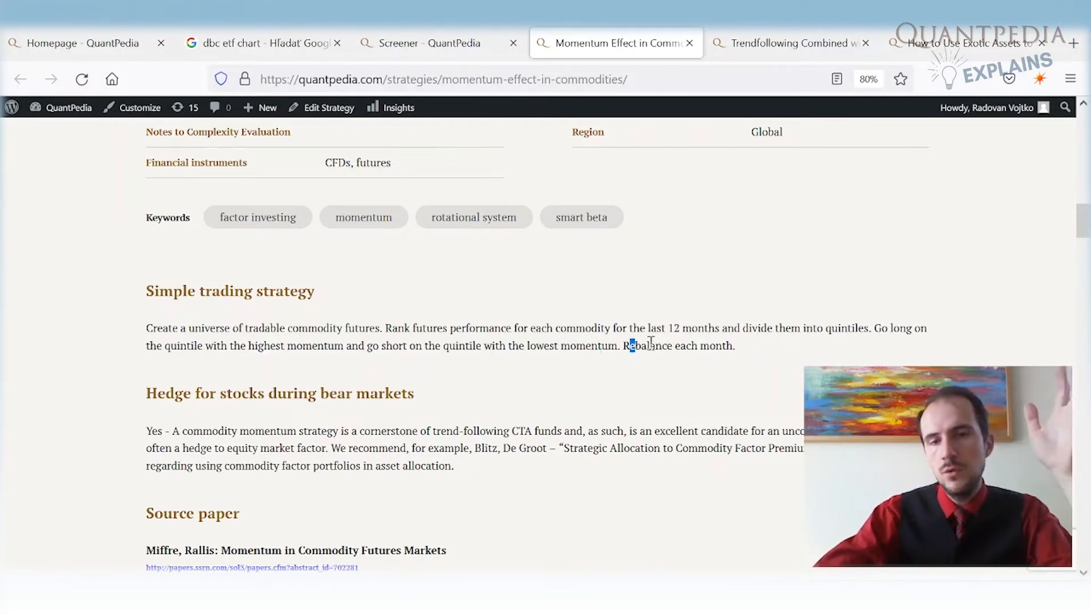
{"action": "left_click_drag", "start_coordinate": [630, 346], "coordinate": [698, 345]}
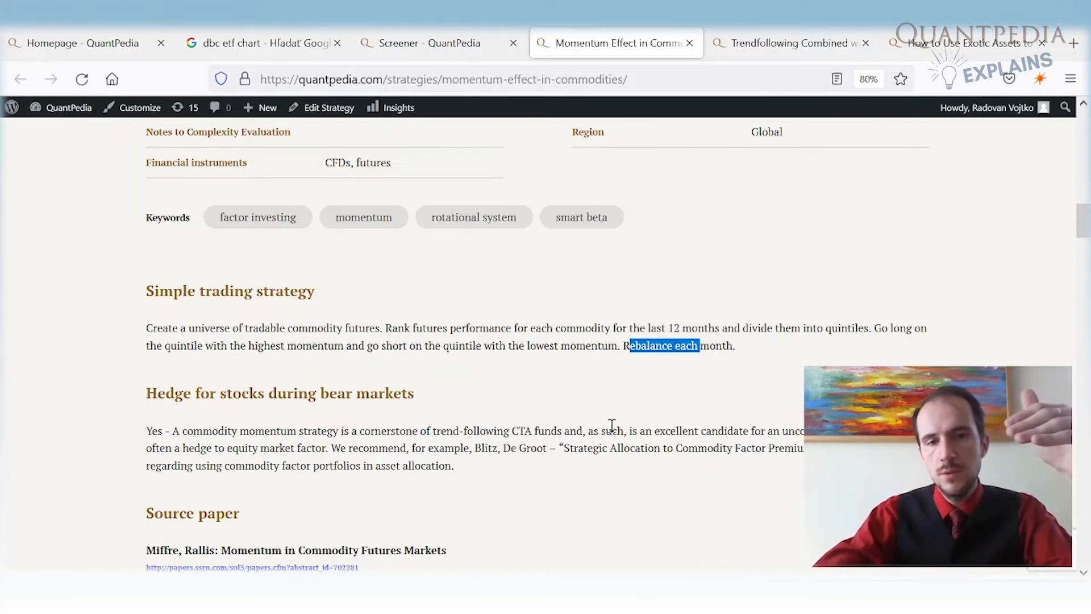
Bring the source paper and QuantConnect out-of-sample backtest section into view.
{"action": "scroll", "scroll_direction": "down", "scroll_amount": 3}
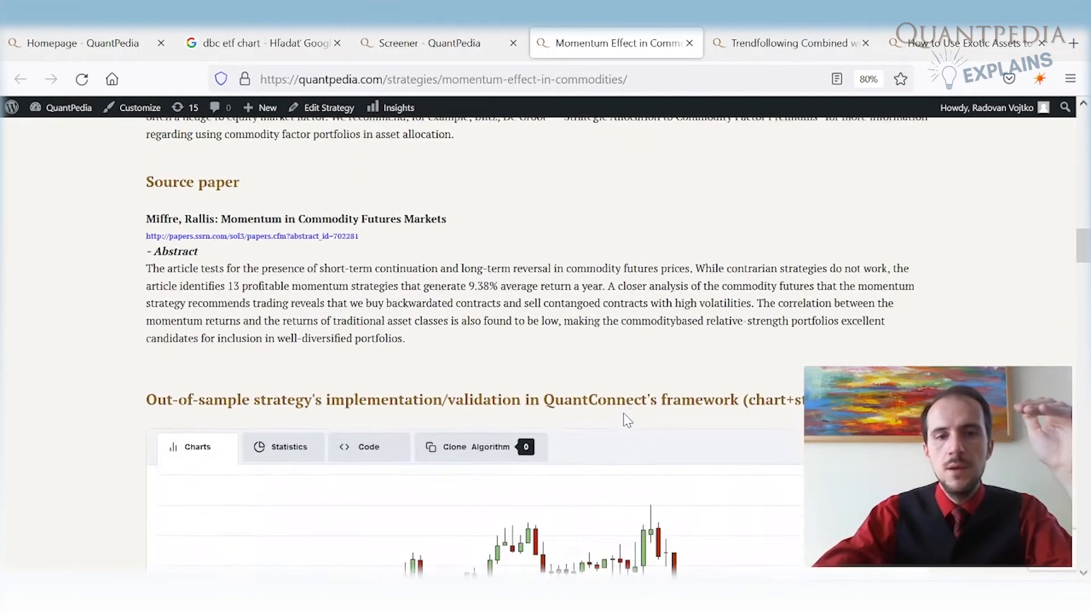
{"action": "scroll", "scroll_direction": "down", "scroll_amount": 3}
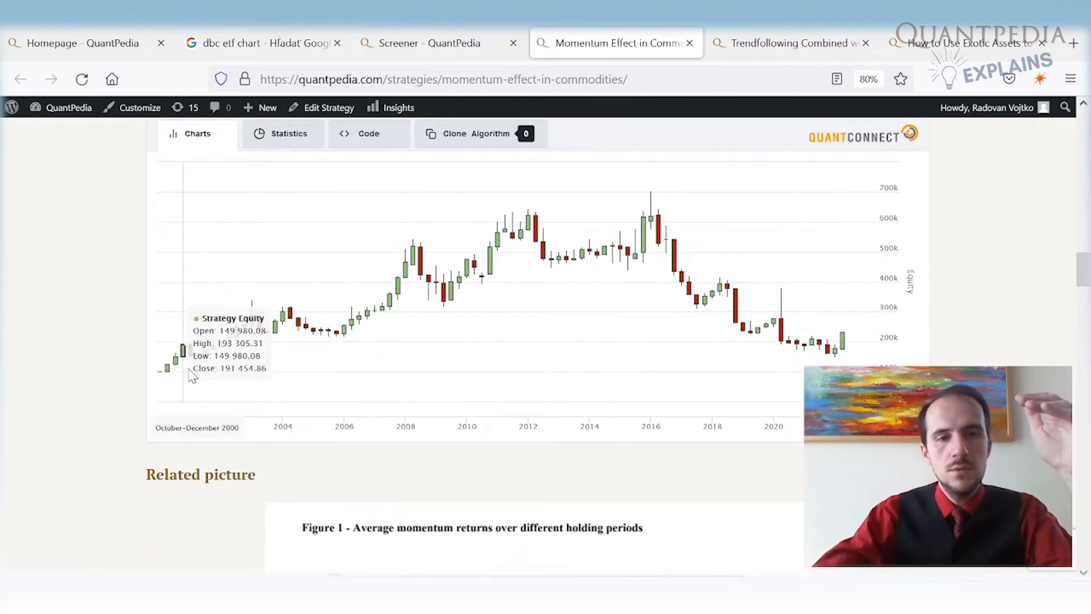
{"action": "mouse_move", "coordinate": [163, 380]}
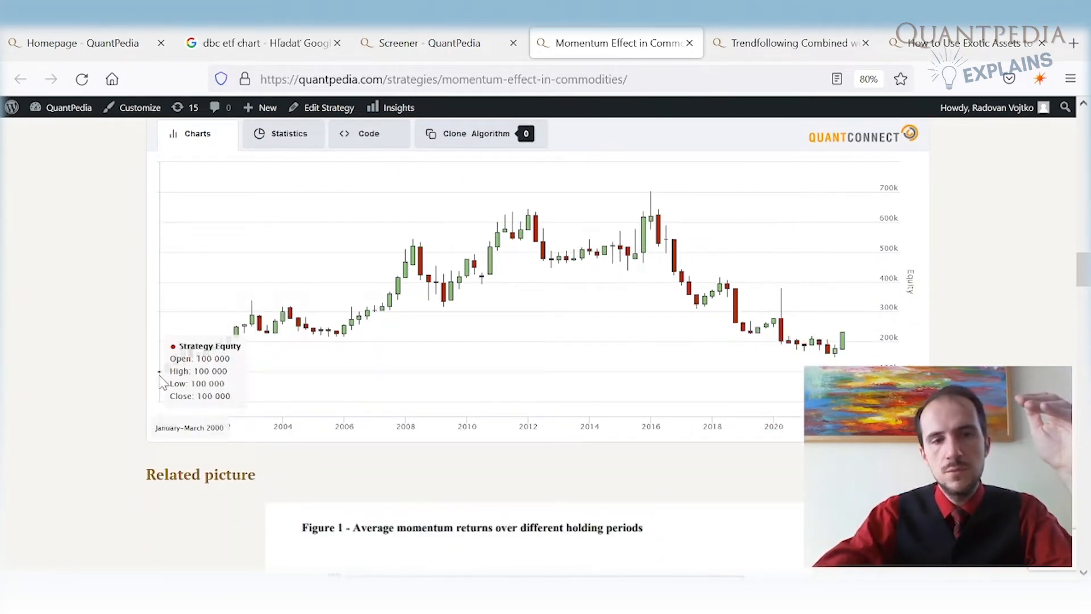
{"action": "mouse_move", "coordinate": [658, 237]}
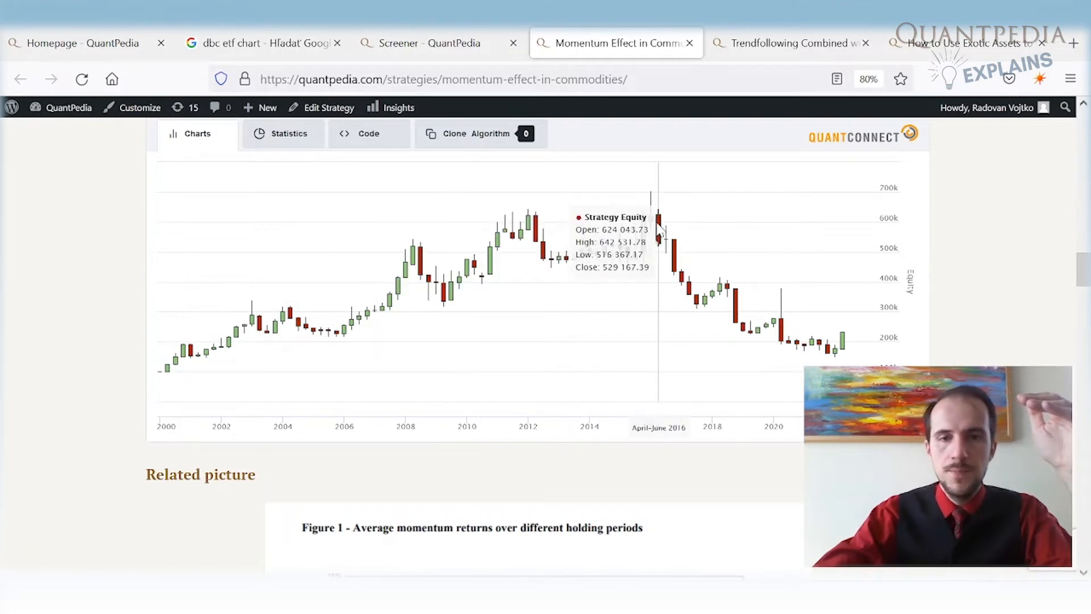
{"action": "mouse_move", "coordinate": [635, 254]}
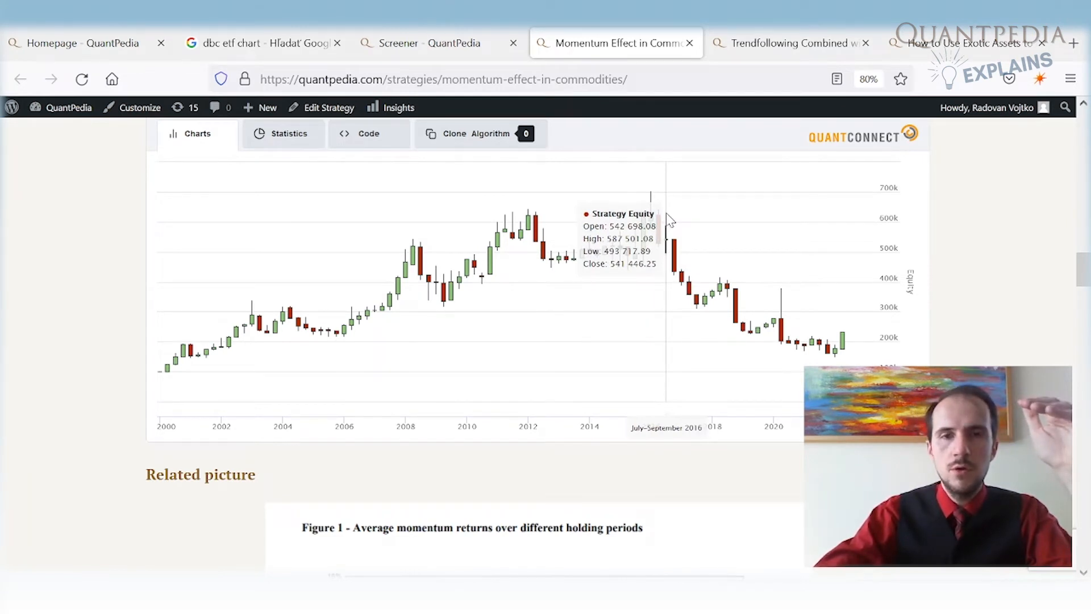
{"action": "mouse_move", "coordinate": [661, 214]}
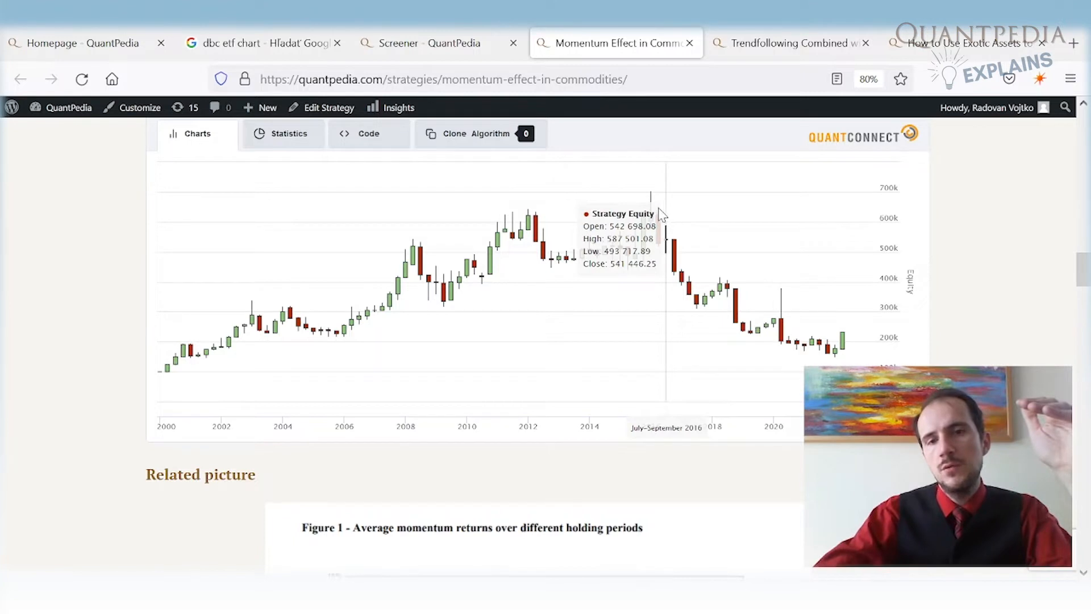
{"action": "mouse_move", "coordinate": [810, 295]}
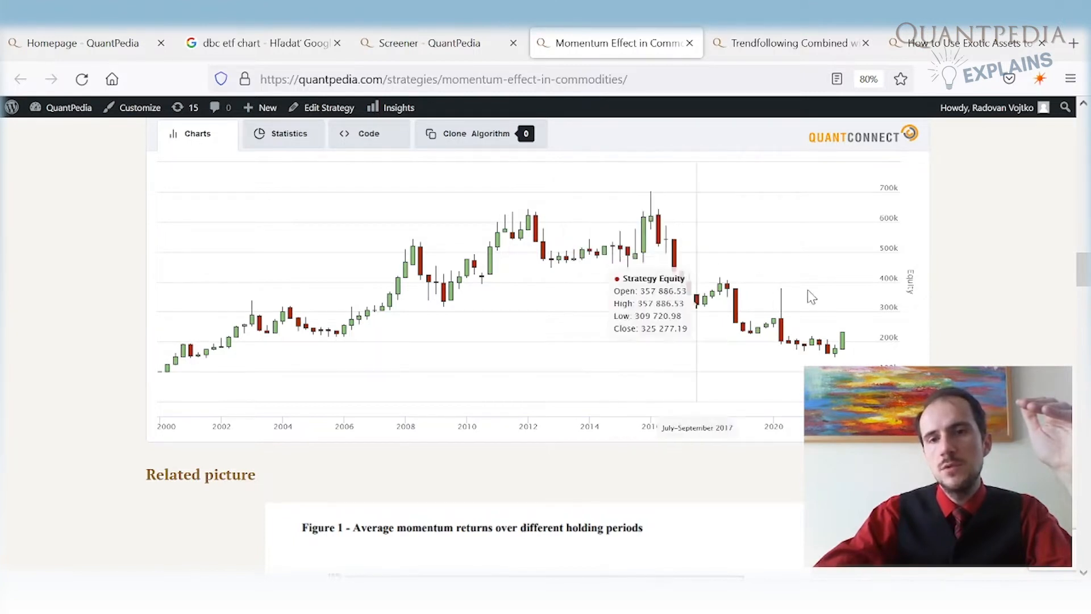
{"action": "mouse_move", "coordinate": [850, 341]}
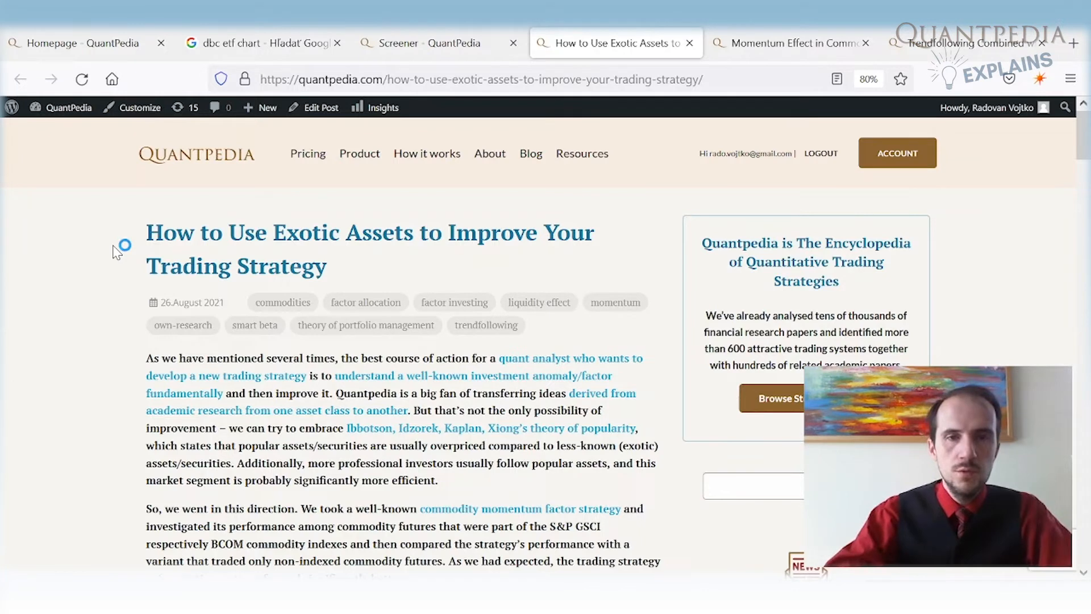
{"action": "mouse_move", "coordinate": [118, 252]}
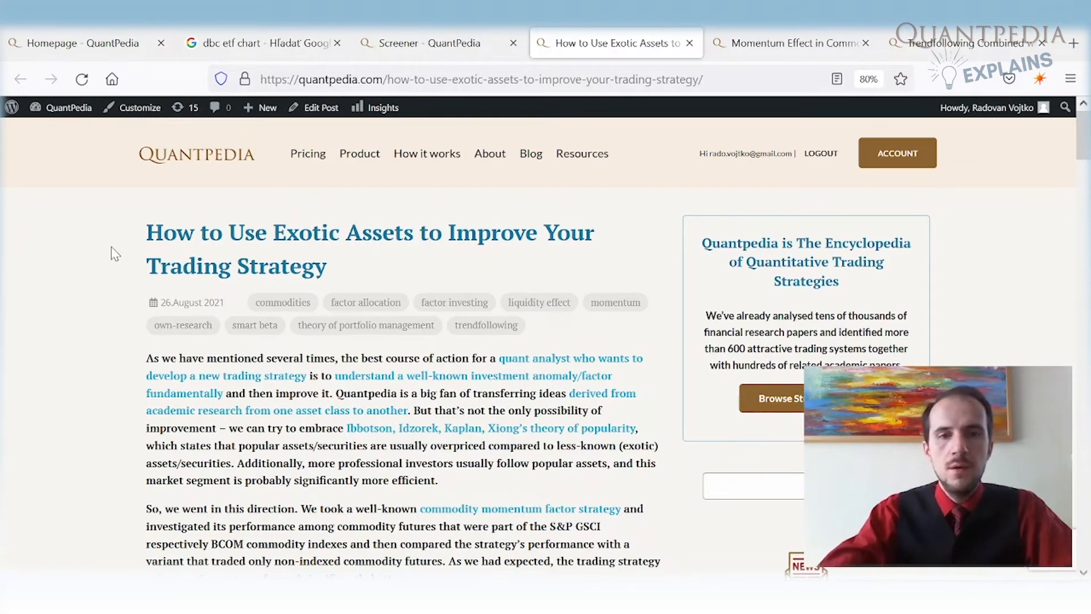
Read the exotic-assets post's theoretical introduction, highlighting the author names, down to Figure 1.
{"action": "scroll", "scroll_direction": "down", "scroll_amount": 3}
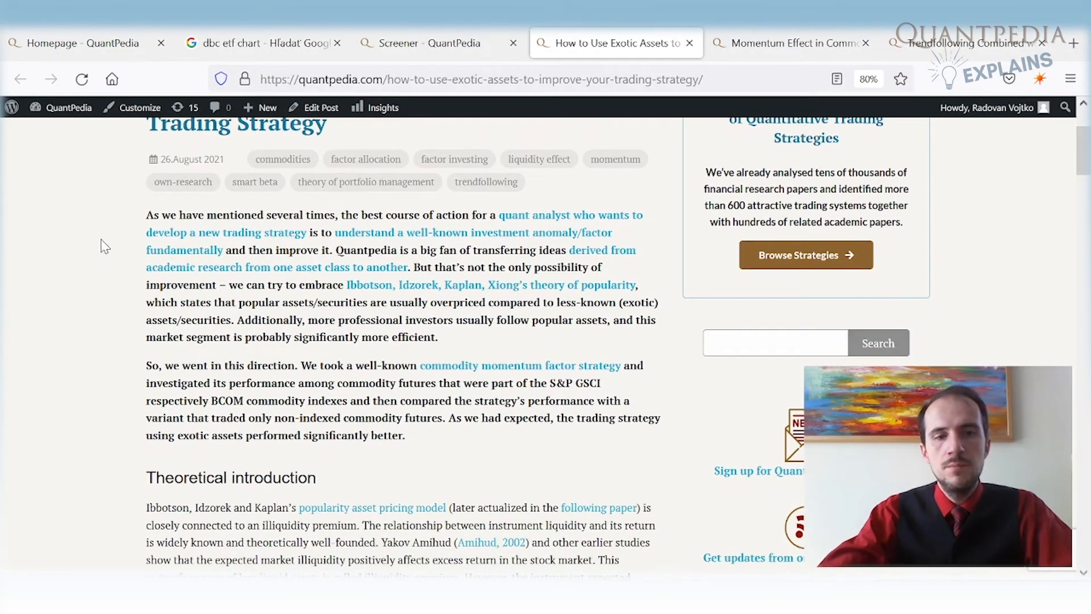
{"action": "scroll", "scroll_direction": "down", "scroll_amount": 3}
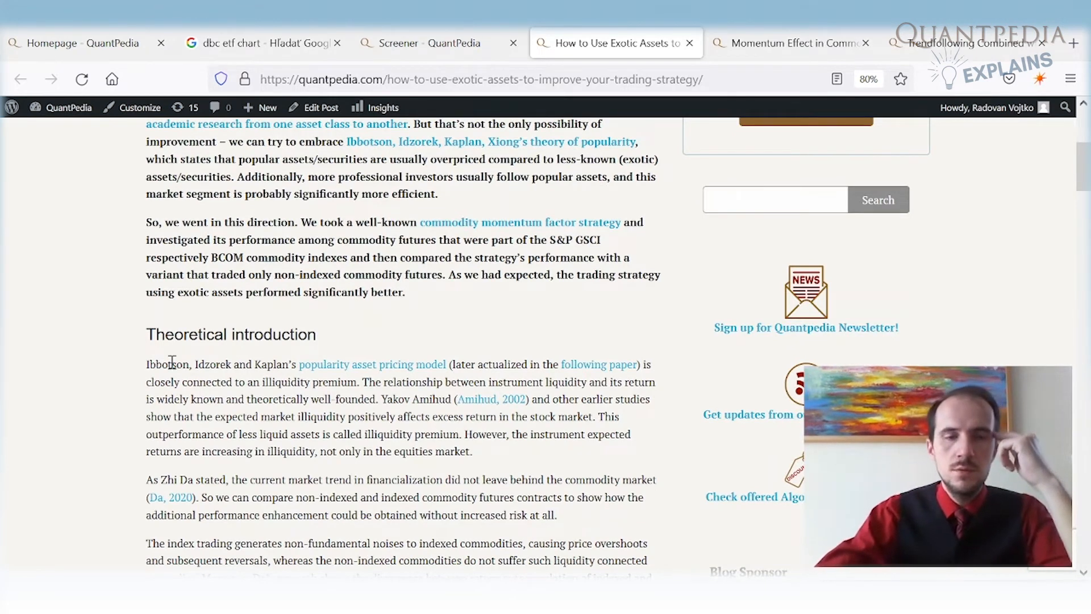
{"action": "left_click_drag", "start_coordinate": [145, 364], "coordinate": [233, 364]}
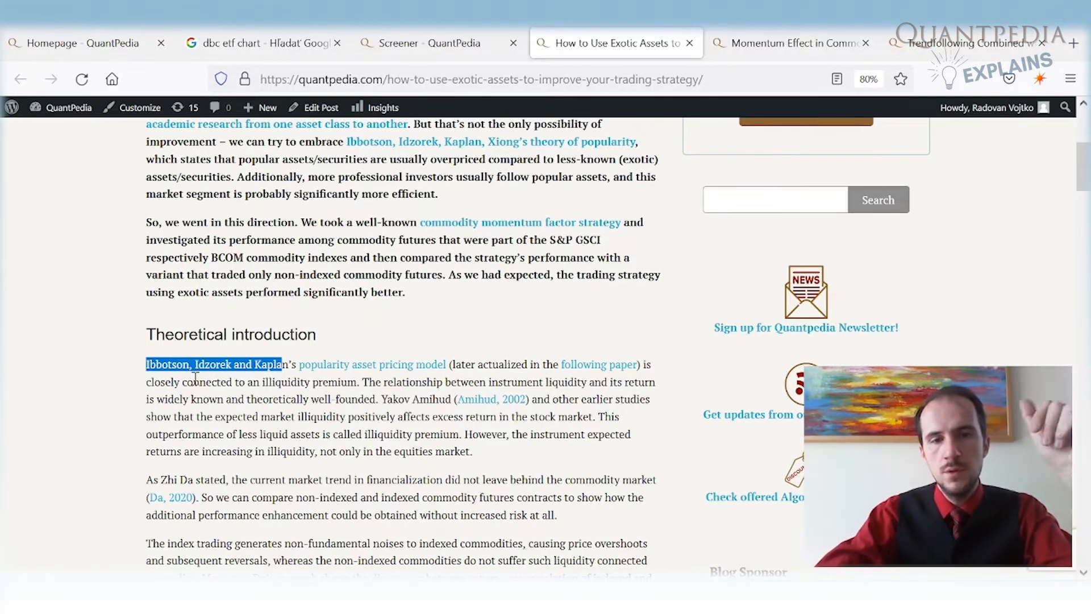
{"action": "scroll", "scroll_direction": "down", "scroll_amount": 3}
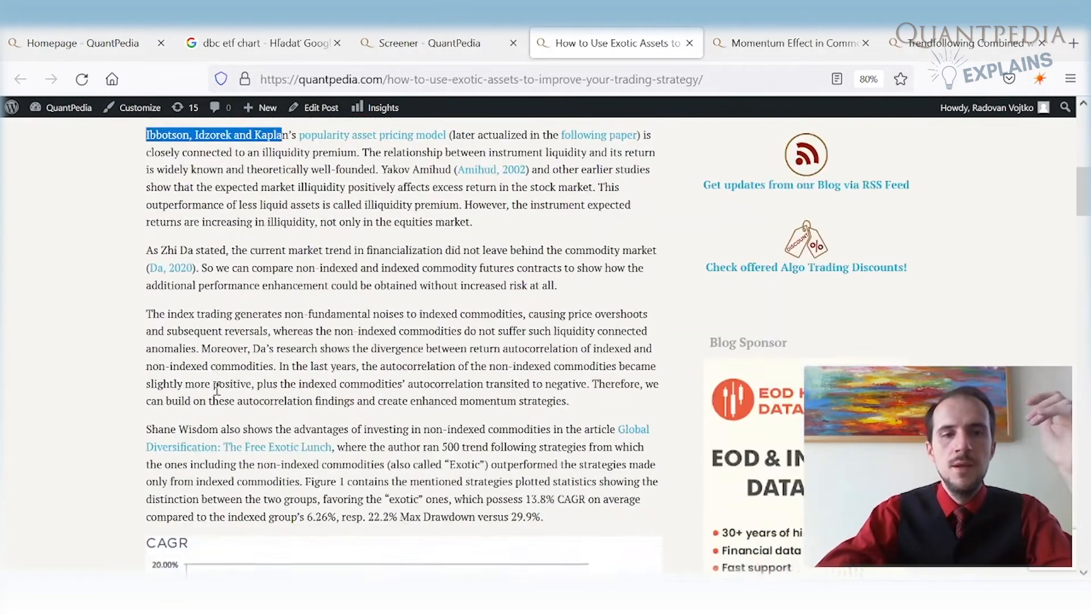
{"action": "scroll", "scroll_direction": "down", "scroll_amount": 3}
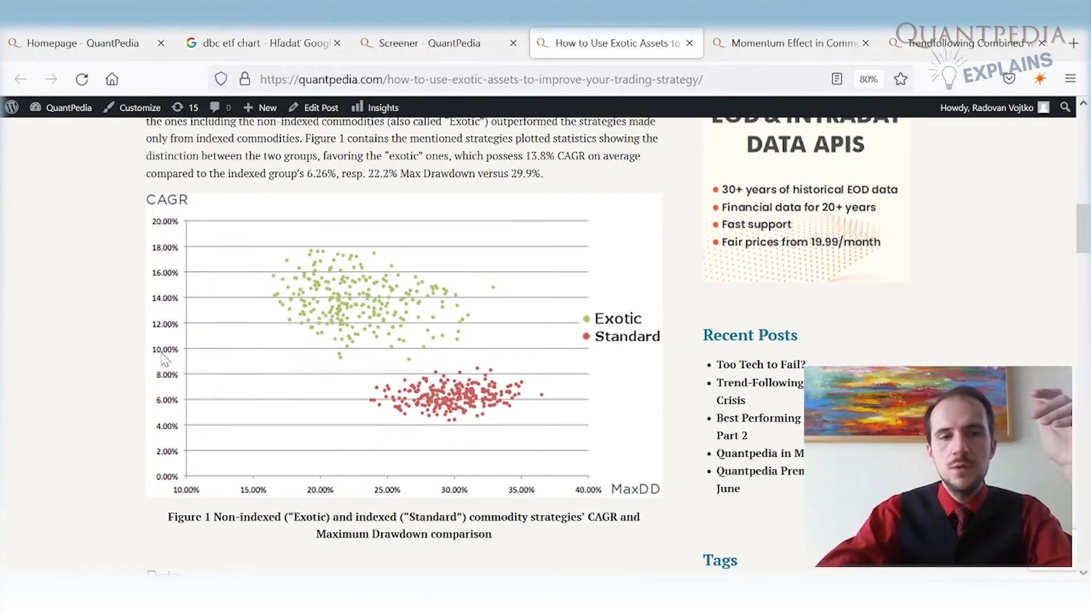
{"action": "mouse_move", "coordinate": [258, 432]}
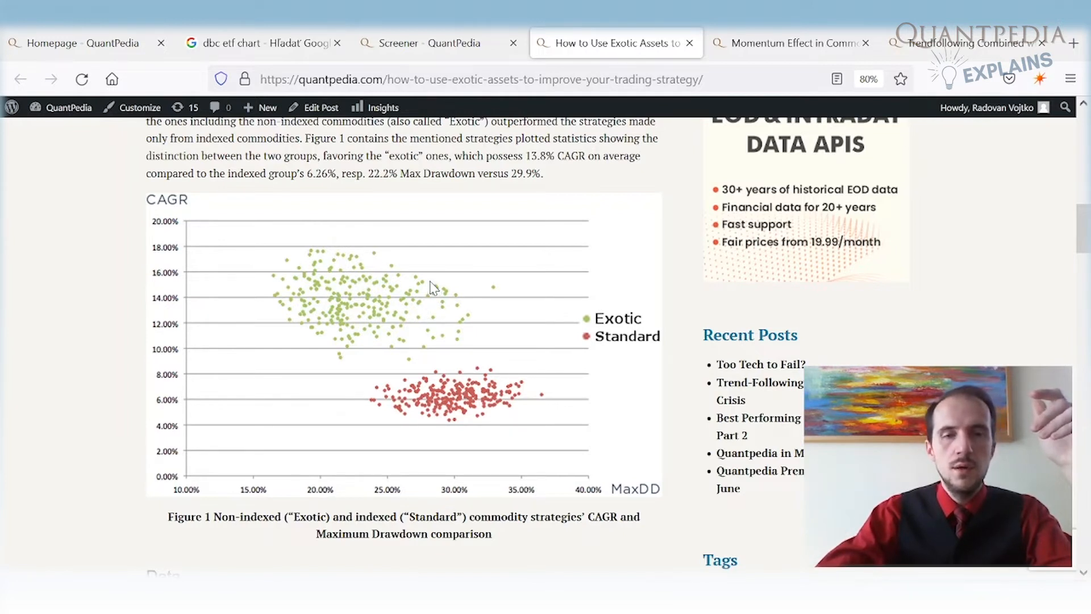
Move past Figure 1's exotic vs standard strategy scatter to the post's Data section.
{"action": "scroll", "scroll_direction": "down", "scroll_amount": 3}
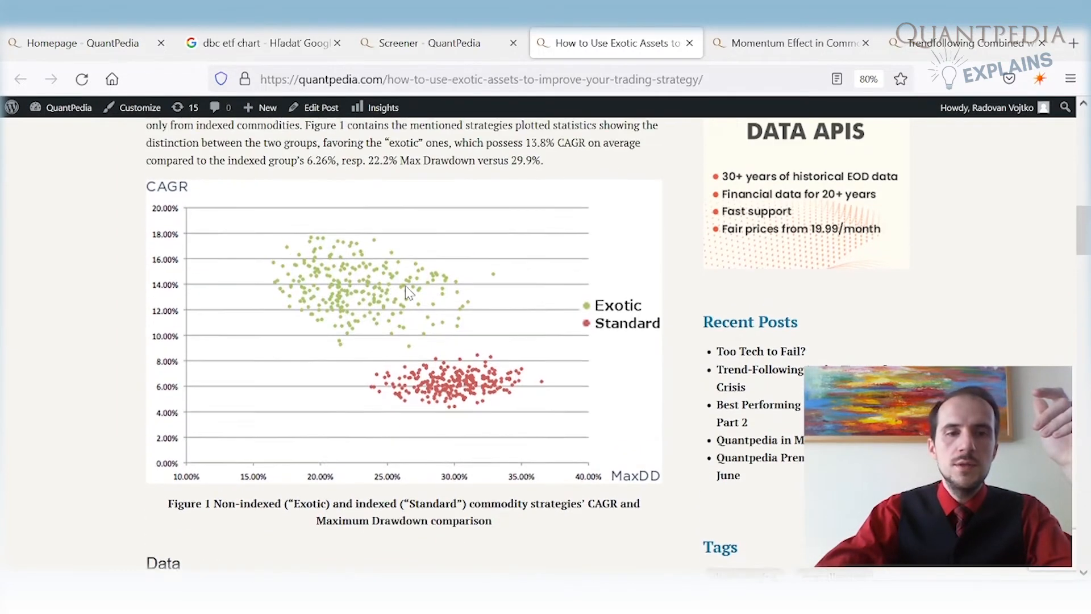
{"action": "scroll", "scroll_direction": "down", "scroll_amount": 3}
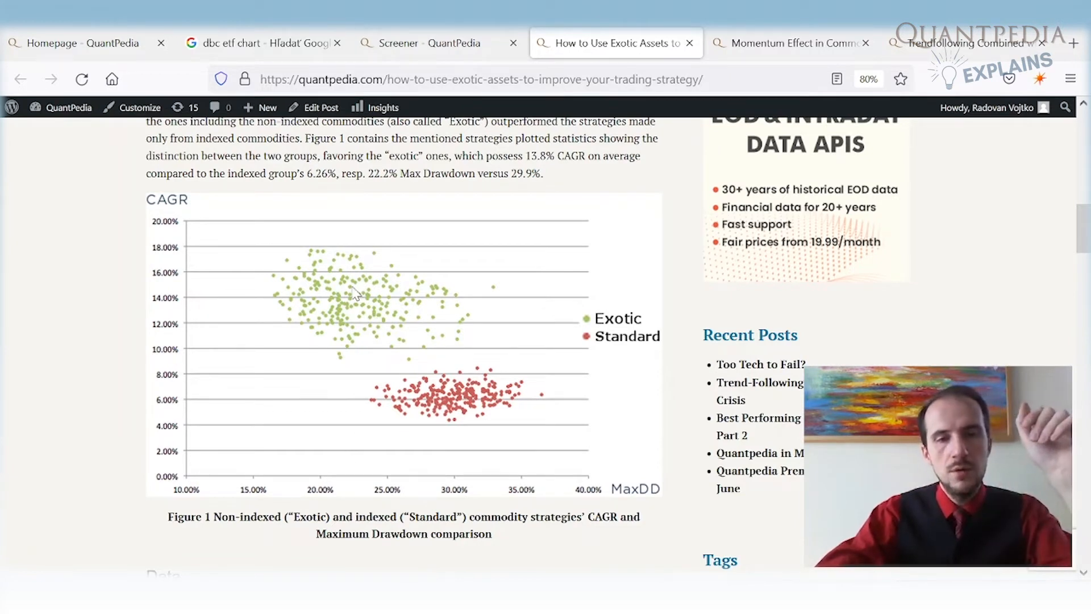
{"action": "mouse_move", "coordinate": [331, 385]}
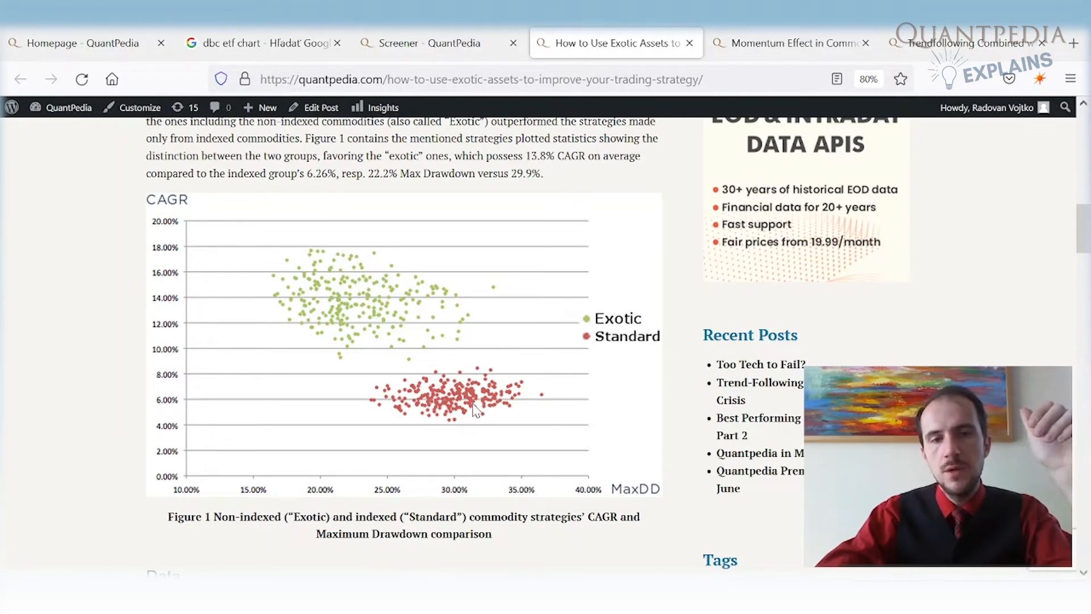
{"action": "mouse_move", "coordinate": [470, 484]}
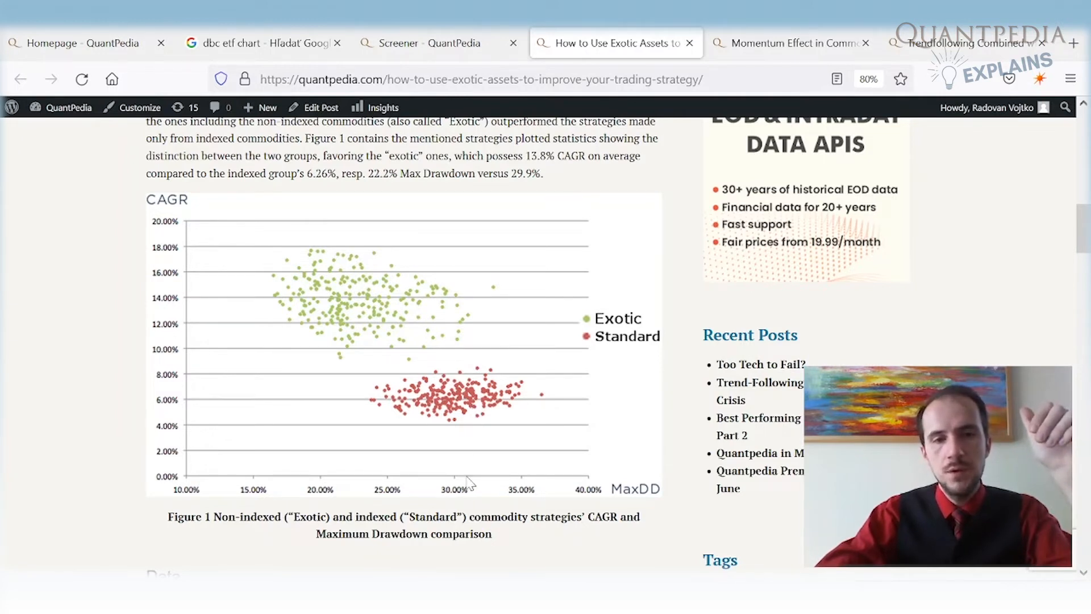
{"action": "mouse_move", "coordinate": [412, 381]}
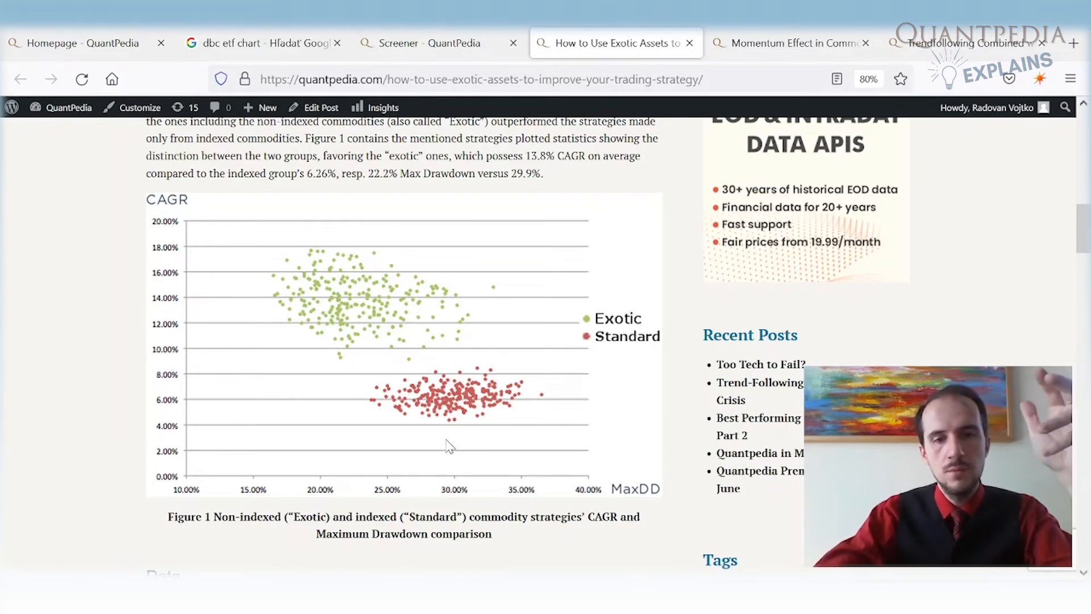
{"action": "scroll", "scroll_direction": "down", "scroll_amount": 3}
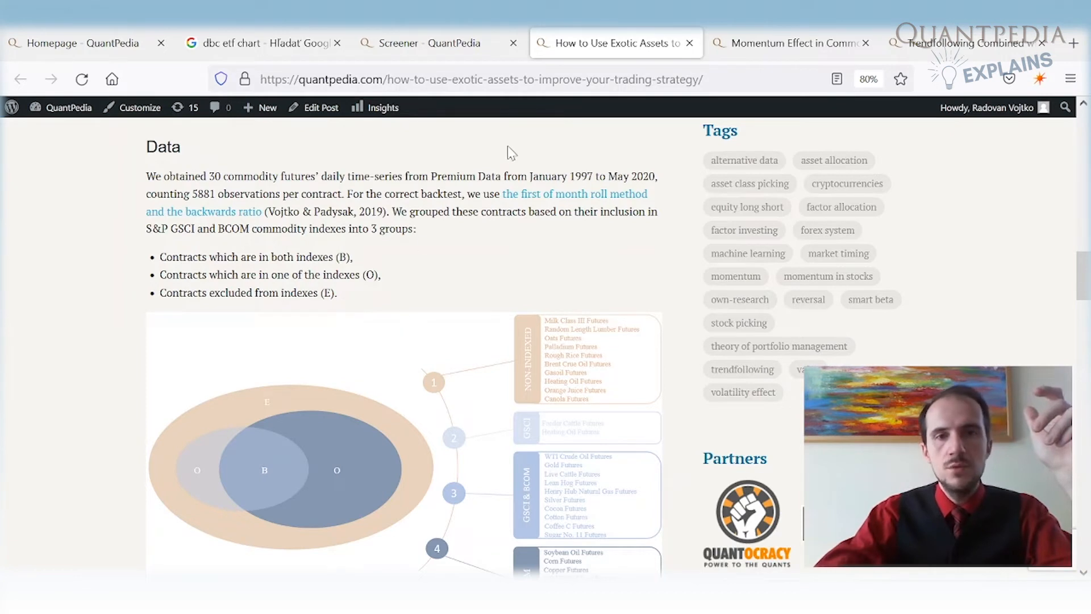
Highlight the January 1997–May 2020 sample, the 30 commodity futures sentence, and the S&P and BCOM index names.
{"action": "left_click_drag", "start_coordinate": [531, 176], "coordinate": [622, 176]}
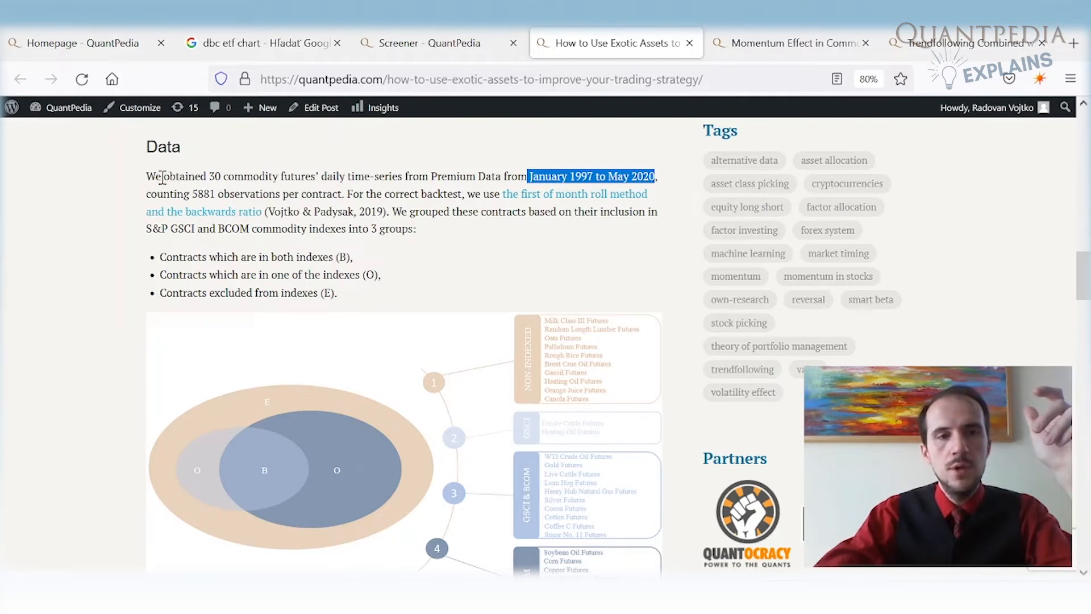
{"action": "left_click_drag", "start_coordinate": [146, 176], "coordinate": [292, 177]}
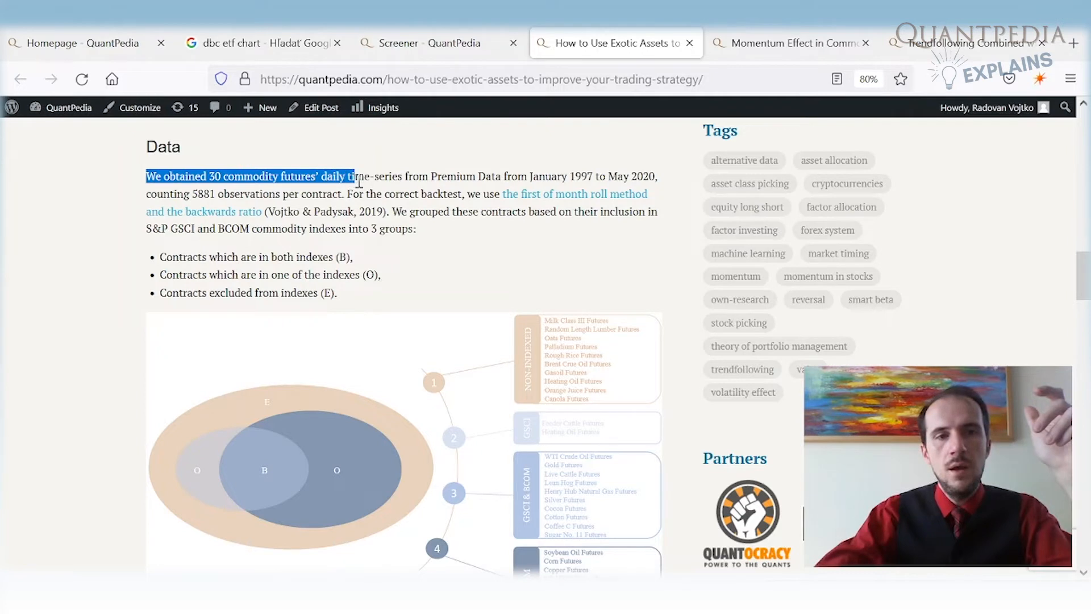
{"action": "mouse_move", "coordinate": [473, 271]}
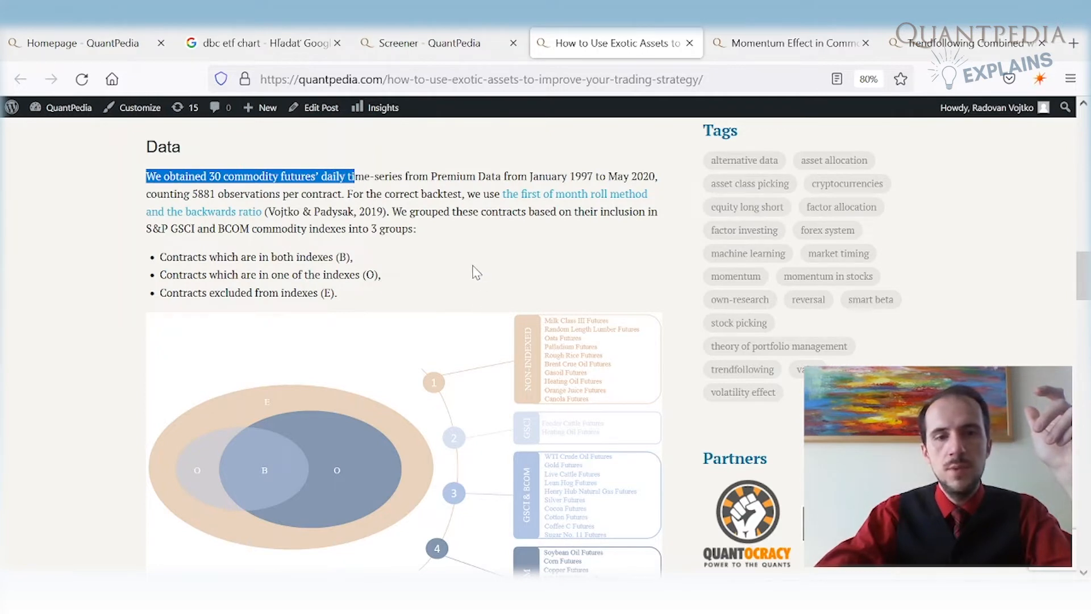
{"action": "mouse_move", "coordinate": [446, 281]}
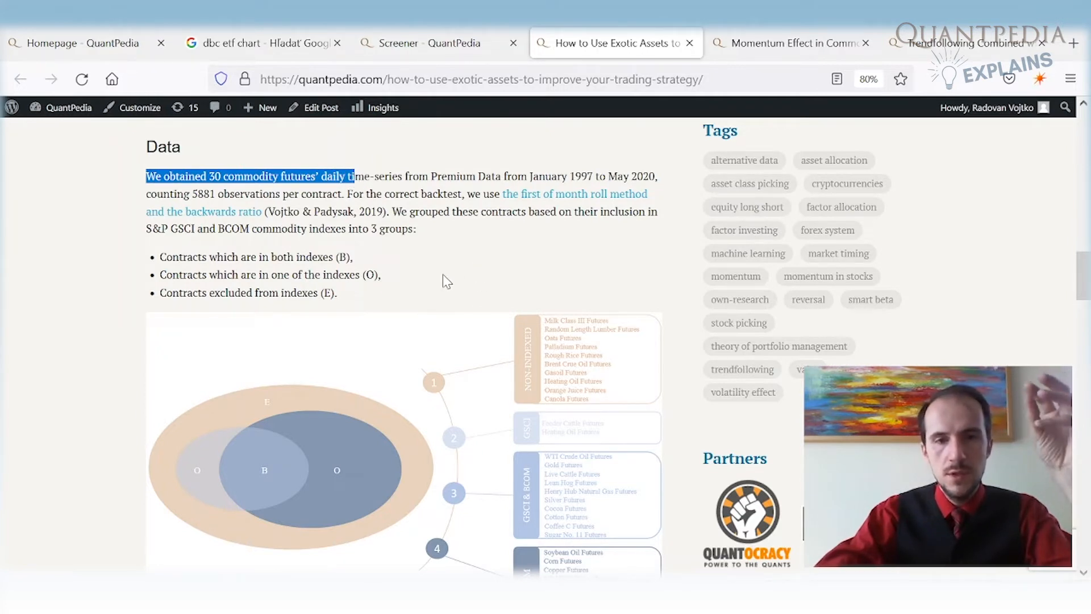
{"action": "scroll", "scroll_direction": "down", "scroll_amount": 3}
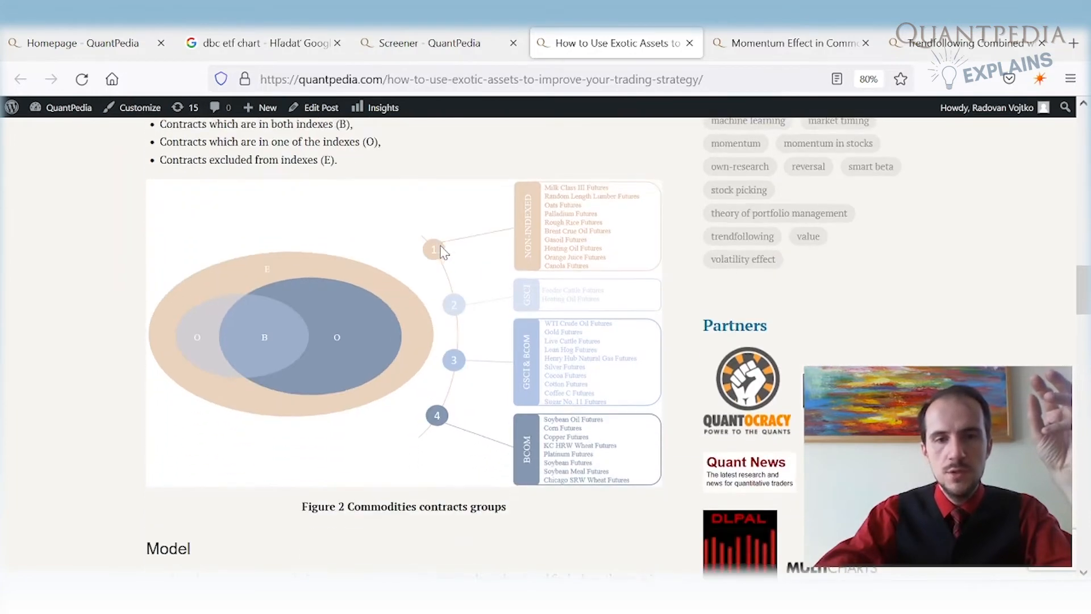
{"action": "scroll", "scroll_direction": "down", "scroll_amount": 3}
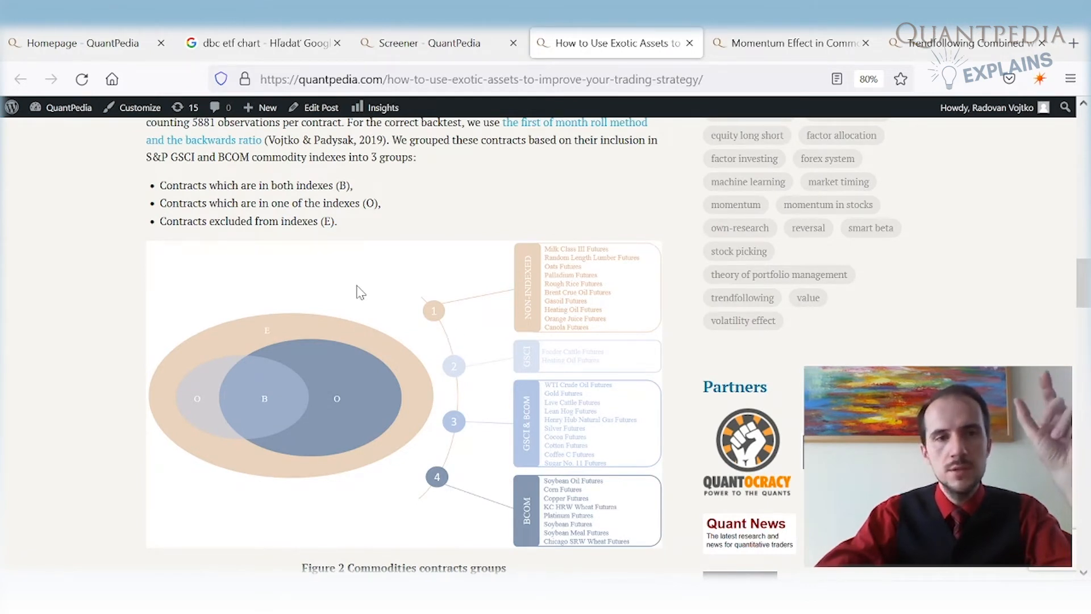
{"action": "double_click", "coordinate": [156, 156]}
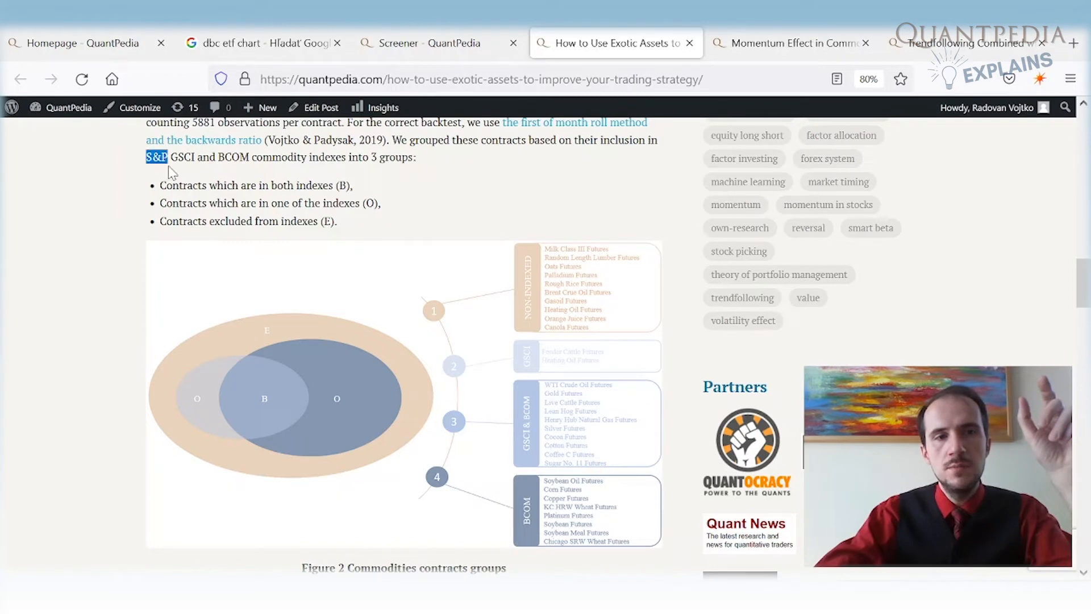
{"action": "left_click_drag", "start_coordinate": [168, 157], "coordinate": [205, 157]}
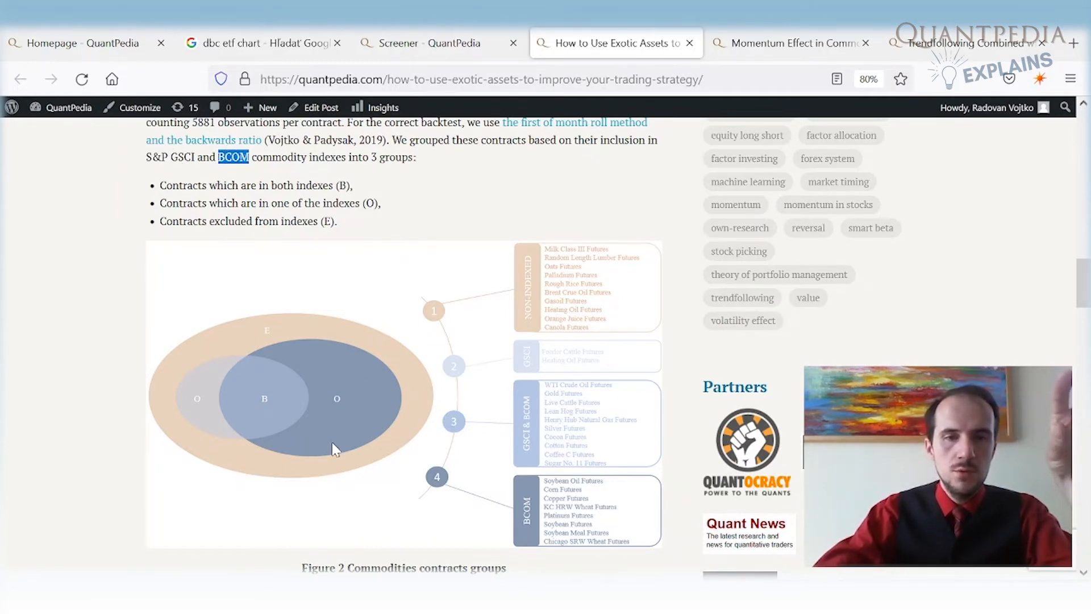
{"action": "mouse_move", "coordinate": [291, 439]}
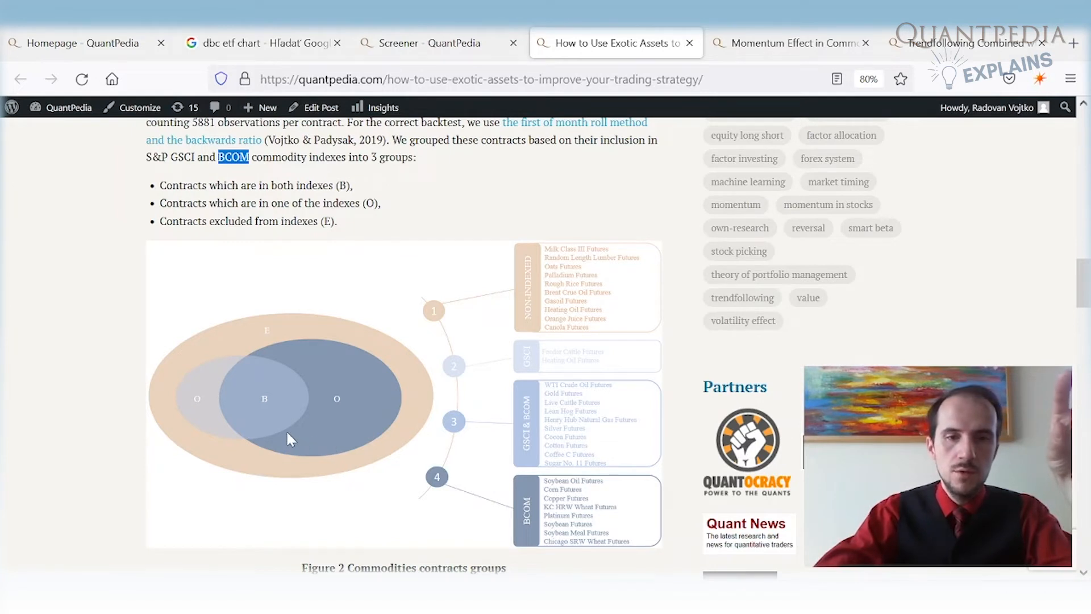
{"action": "mouse_move", "coordinate": [330, 371]}
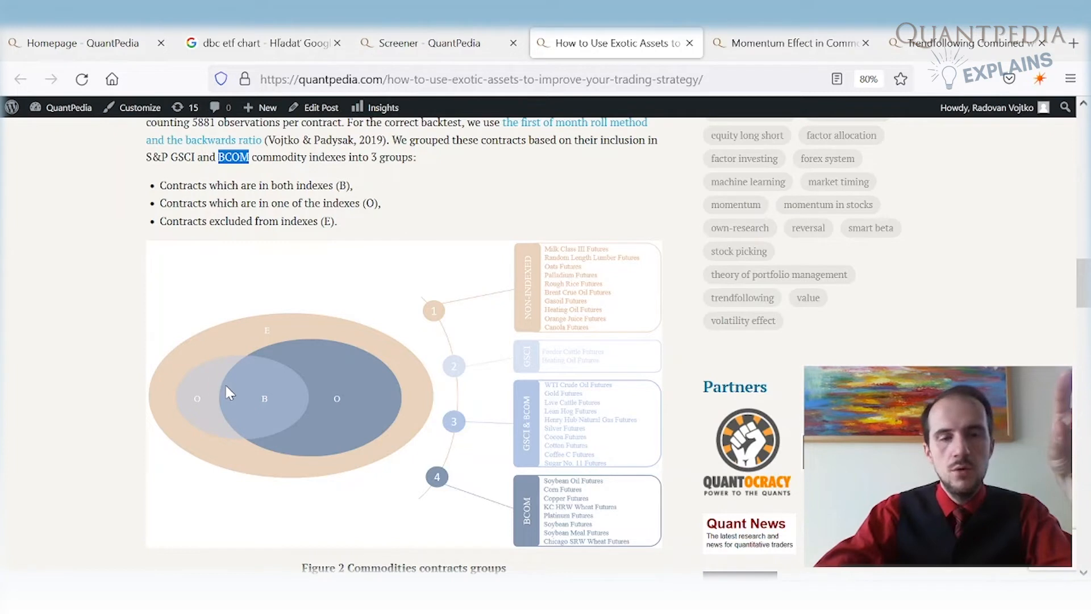
{"action": "mouse_move", "coordinate": [270, 391]}
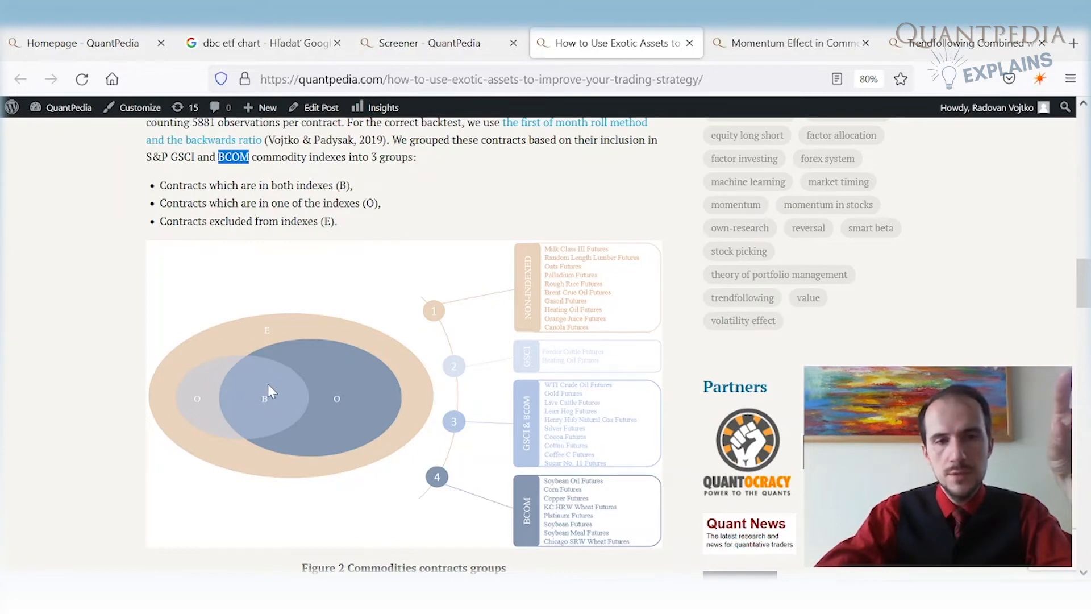
{"action": "mouse_move", "coordinate": [249, 350]}
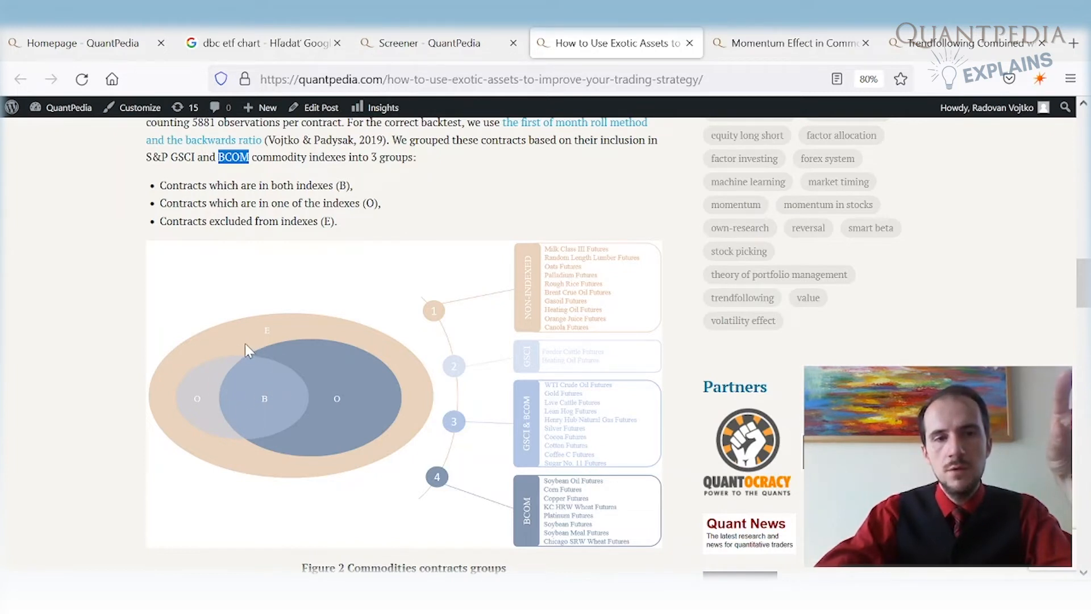
{"action": "mouse_move", "coordinate": [388, 345]}
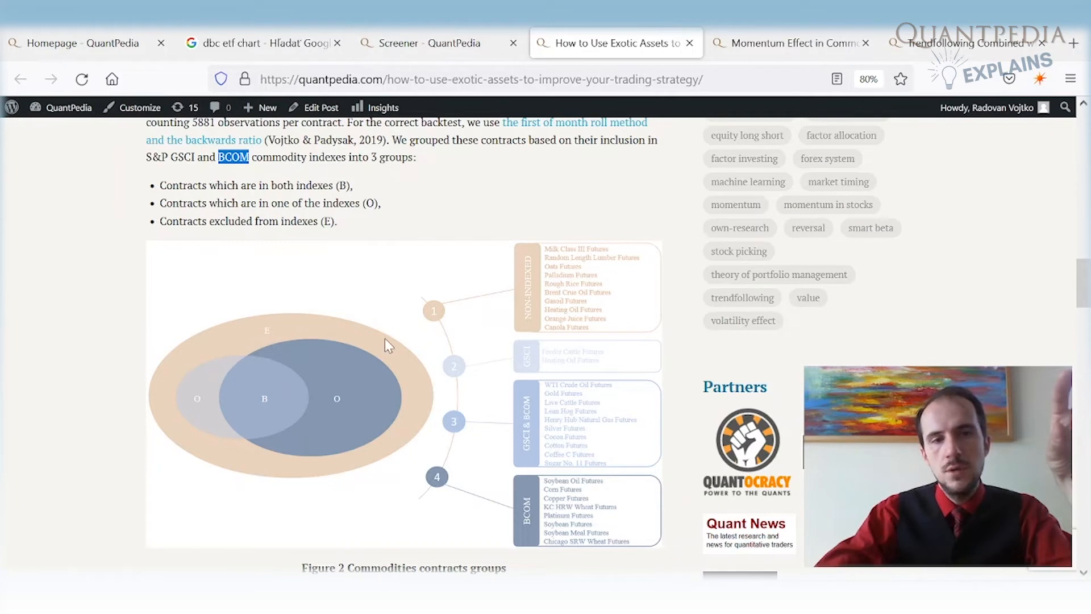
{"action": "mouse_move", "coordinate": [338, 466]}
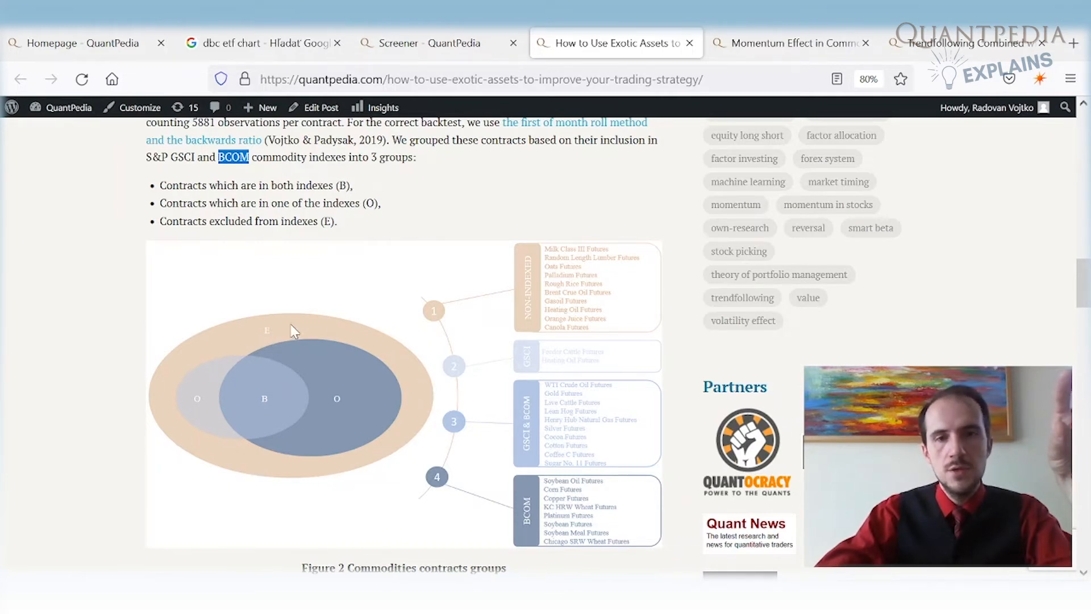
{"action": "mouse_move", "coordinate": [321, 470]}
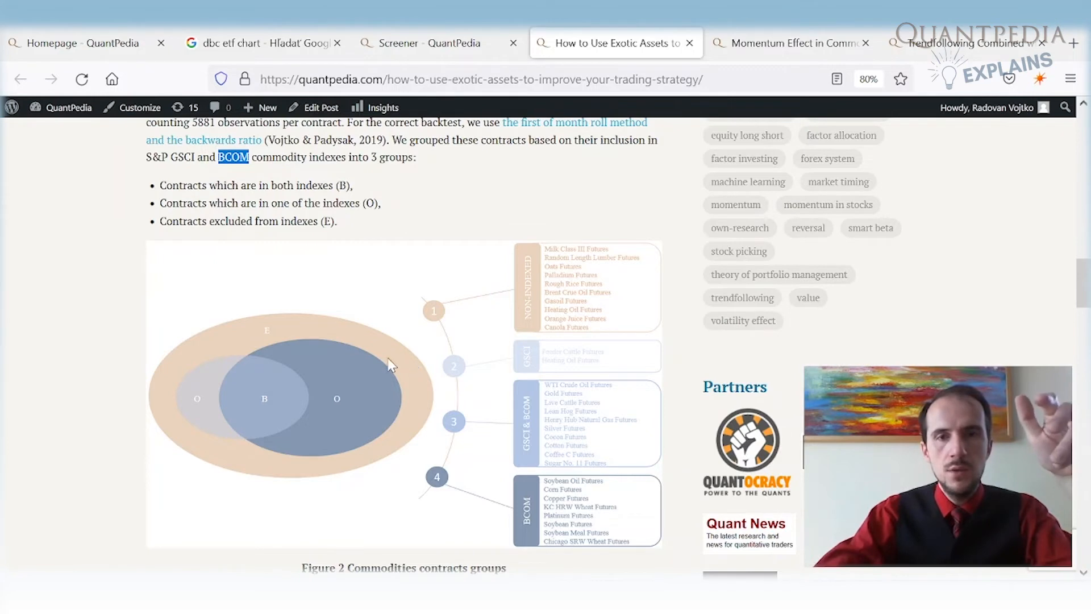
{"action": "mouse_move", "coordinate": [395, 363]}
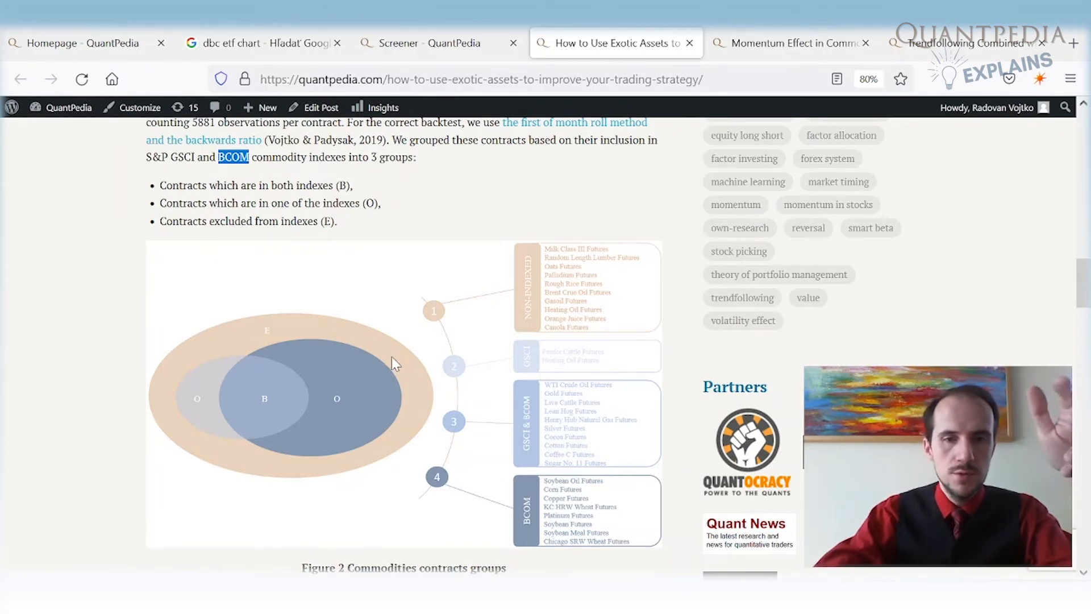
Scroll past Figure 2 to Figure 3's indexed momentum strategy performance chart and results table.
{"action": "scroll", "scroll_direction": "down", "scroll_amount": 3}
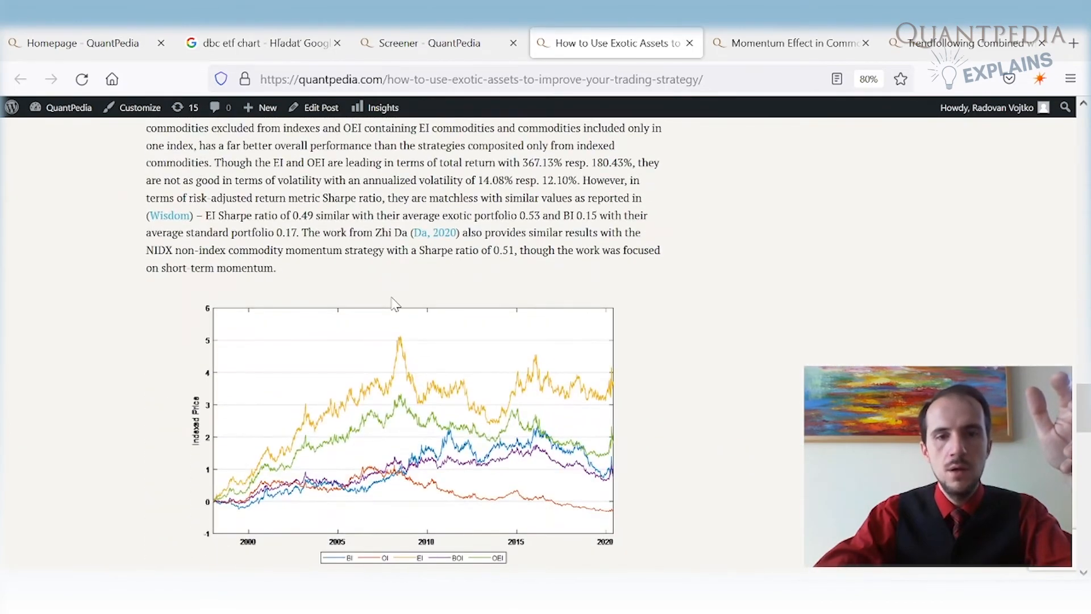
{"action": "scroll", "scroll_direction": "down", "scroll_amount": 3}
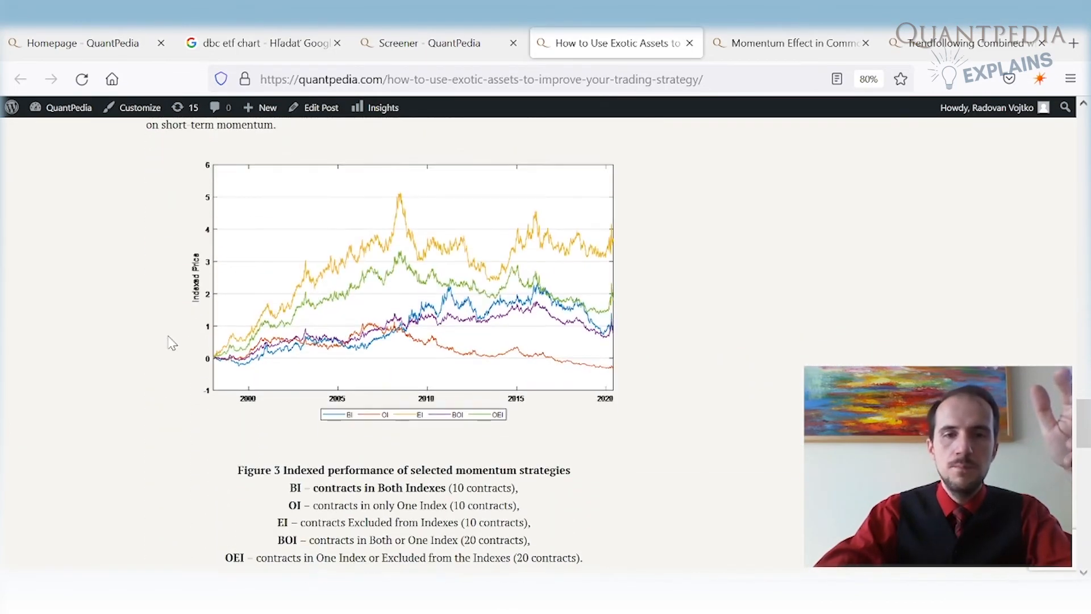
{"action": "scroll", "scroll_direction": "down", "scroll_amount": 3}
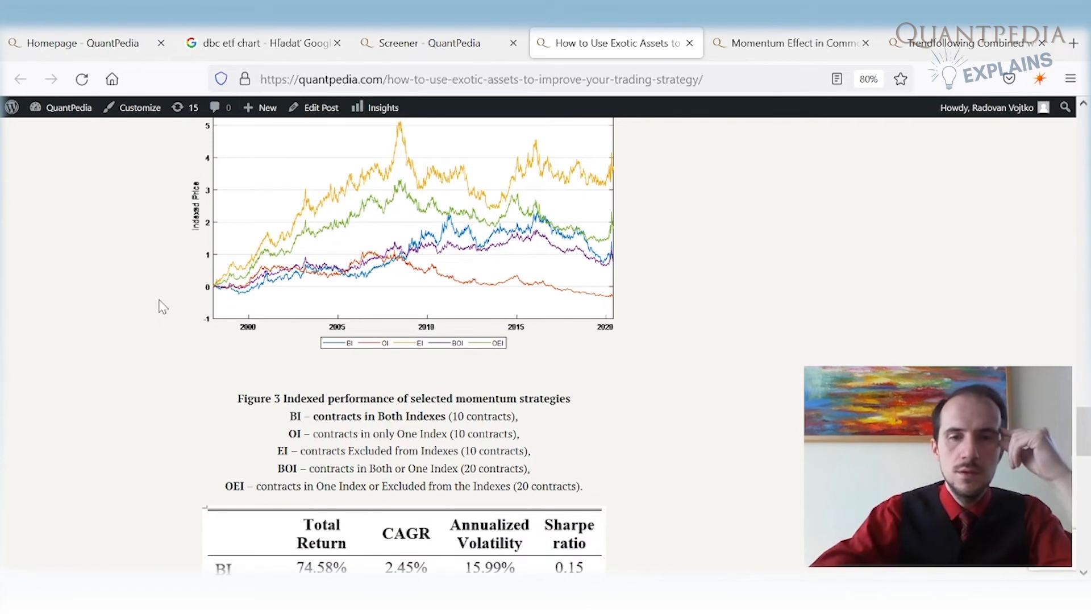
{"action": "mouse_move", "coordinate": [600, 290]}
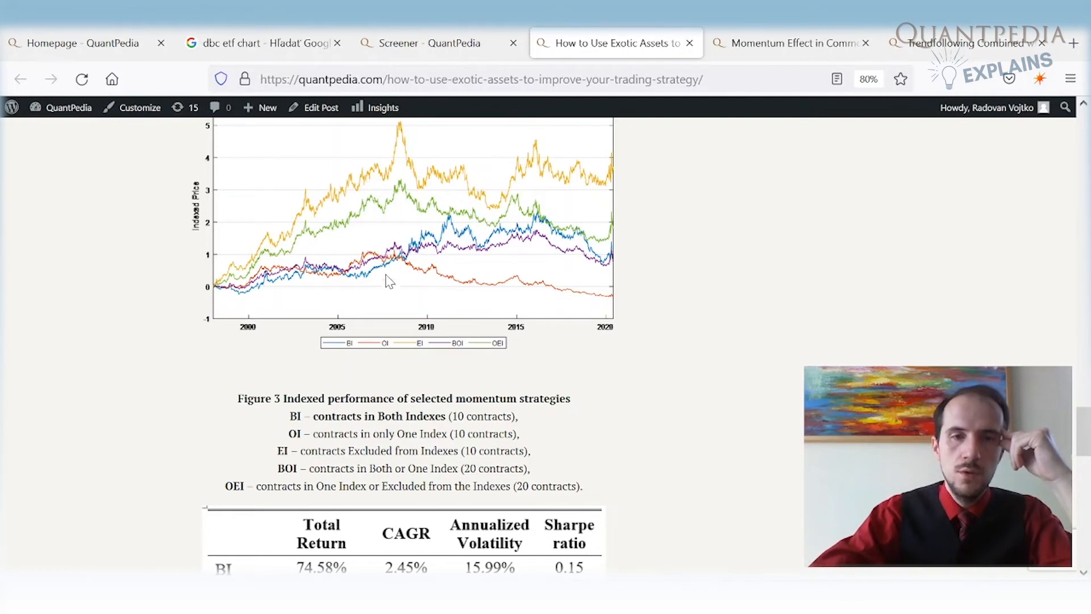
{"action": "mouse_move", "coordinate": [600, 272]}
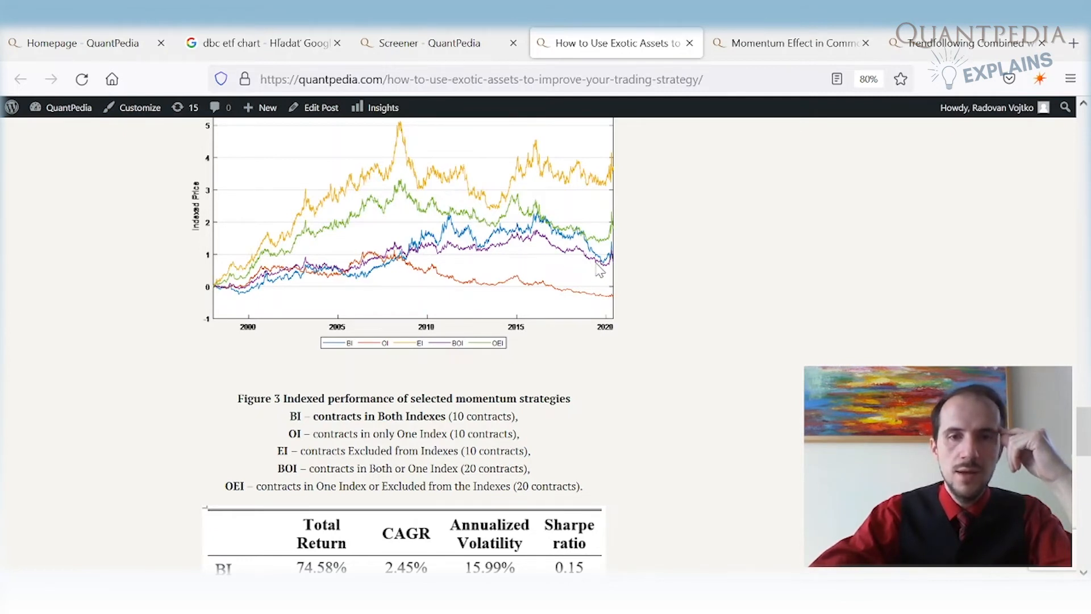
{"action": "mouse_move", "coordinate": [591, 279]}
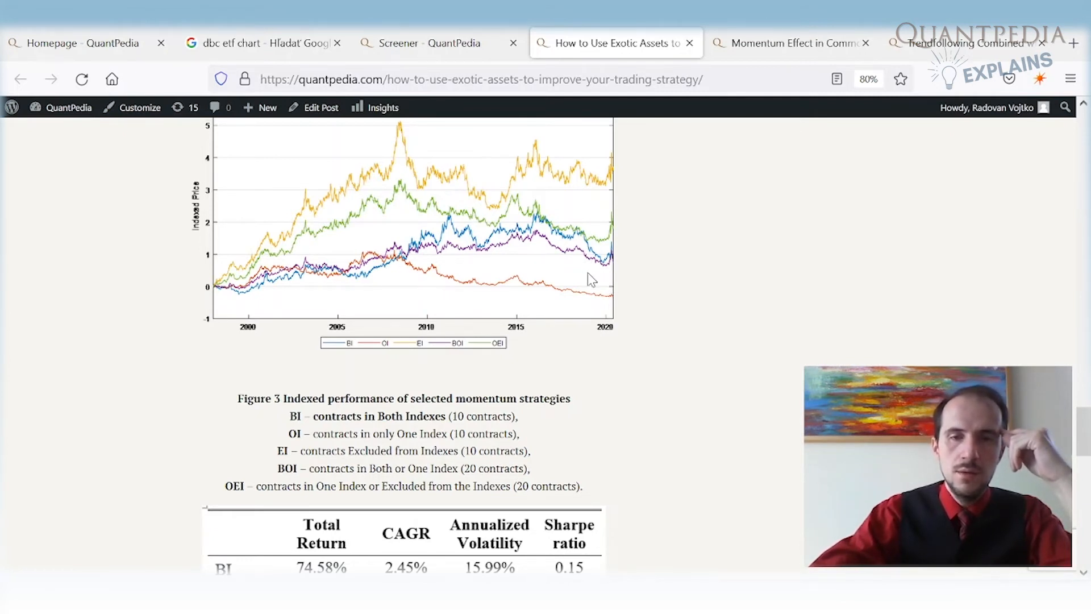
{"action": "mouse_move", "coordinate": [433, 300]}
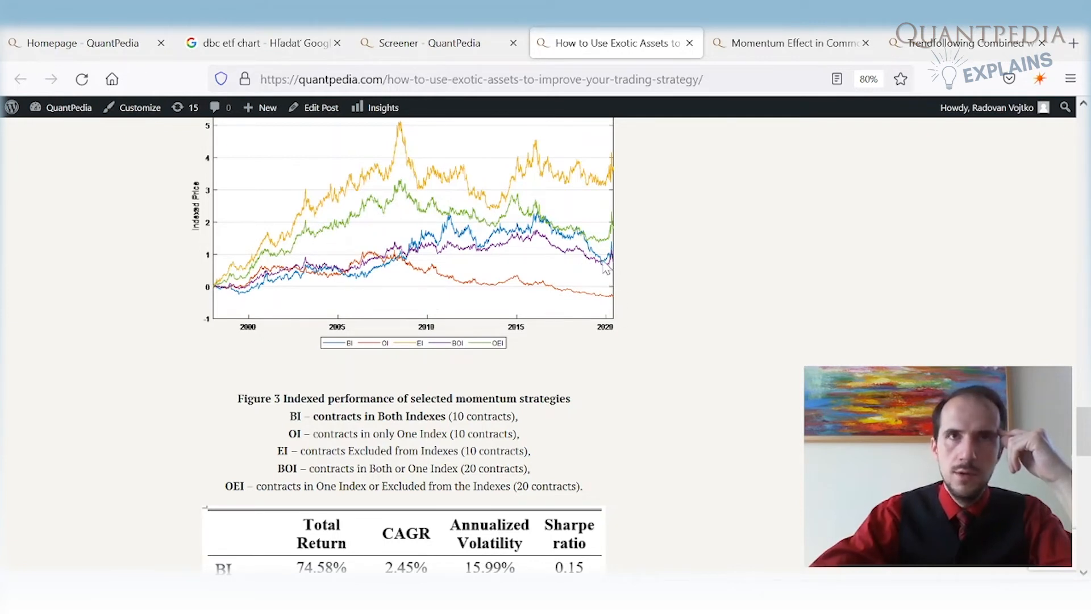
{"action": "mouse_move", "coordinate": [613, 268]}
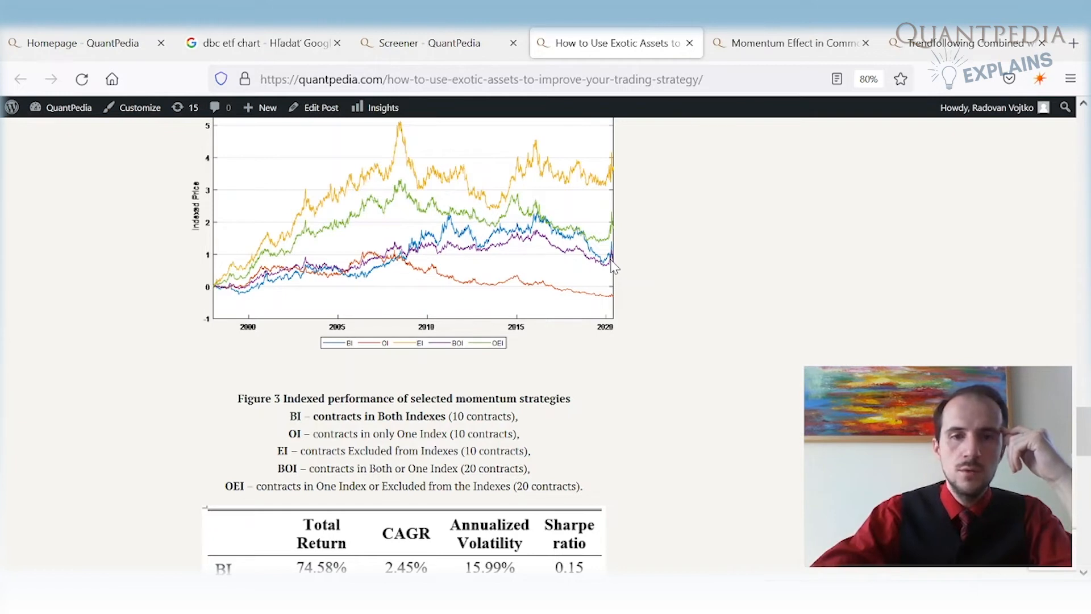
{"action": "mouse_move", "coordinate": [628, 231]}
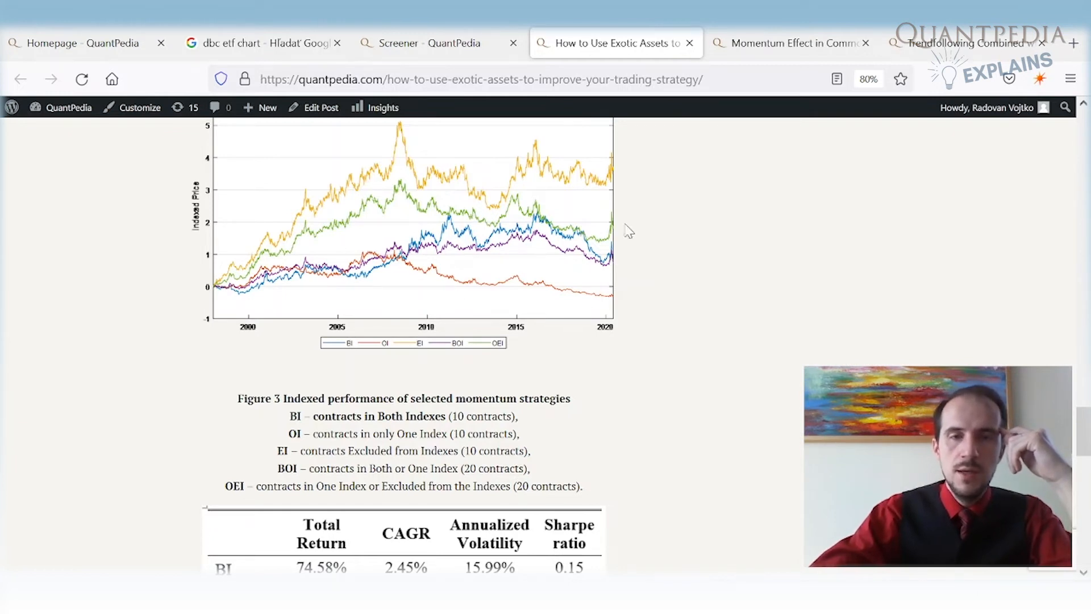
{"action": "mouse_move", "coordinate": [525, 196]}
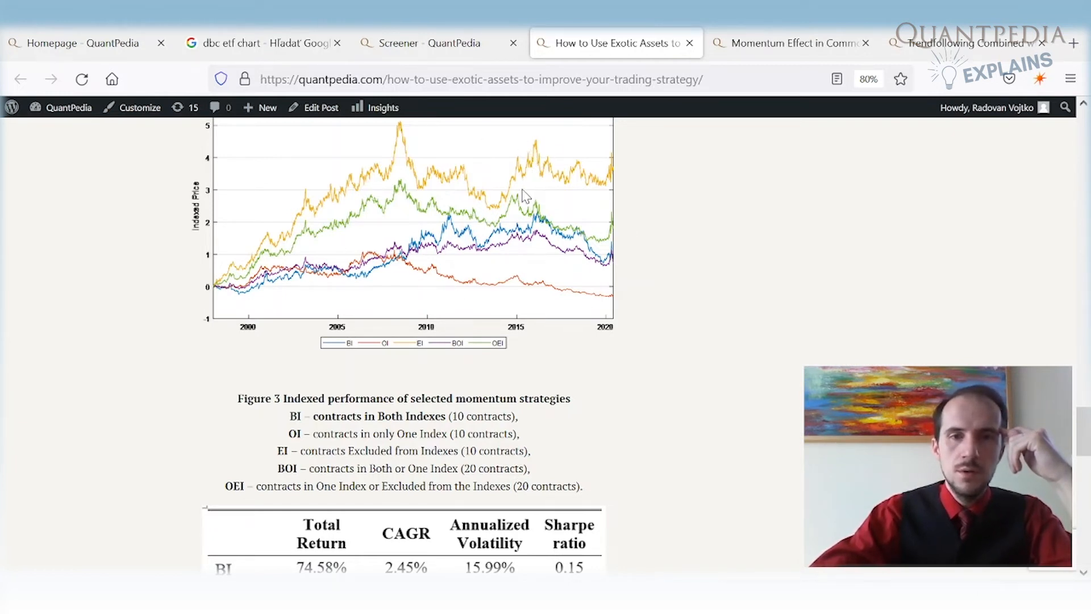
{"action": "mouse_move", "coordinate": [500, 207]}
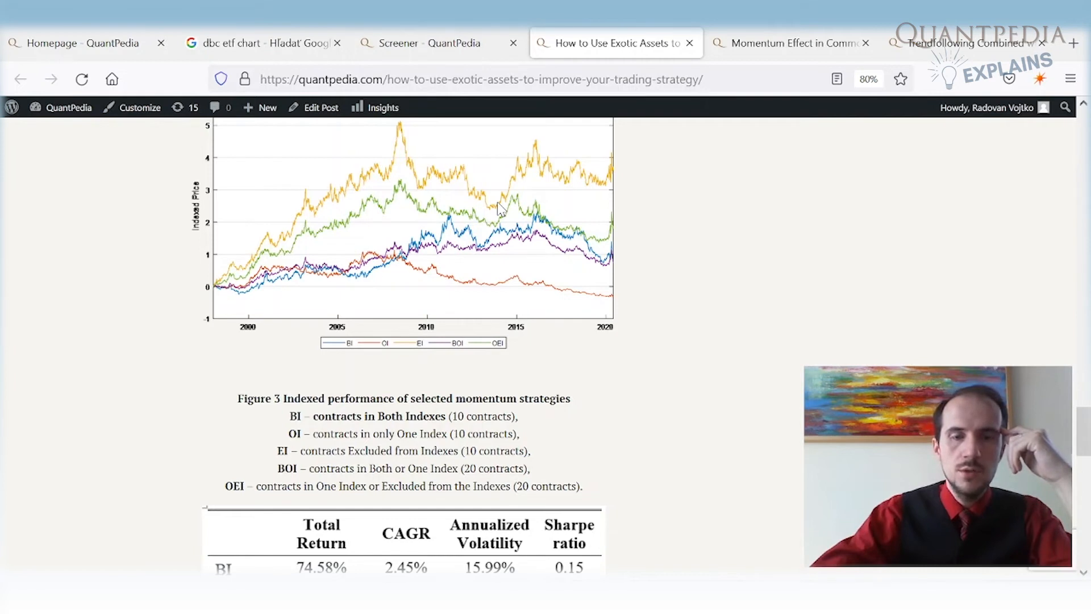
{"action": "mouse_move", "coordinate": [352, 193]}
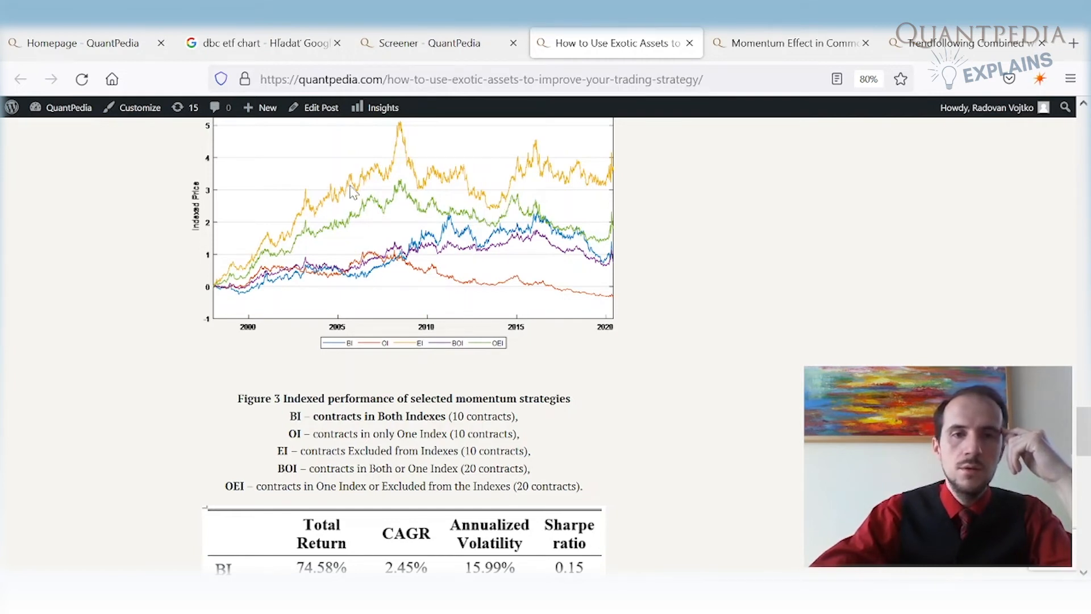
{"action": "mouse_move", "coordinate": [627, 211]}
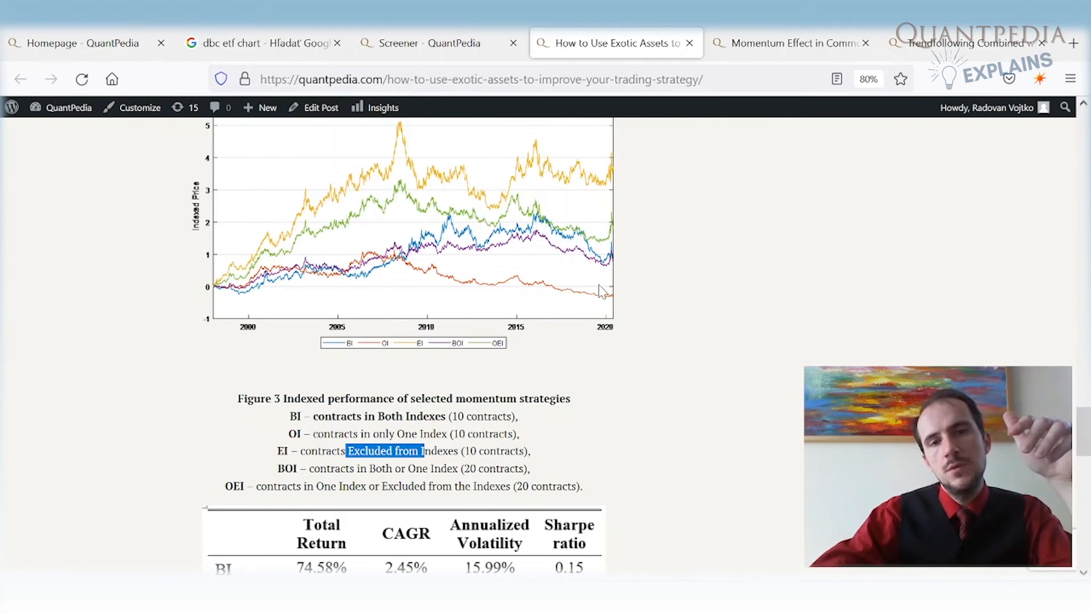
{"action": "mouse_move", "coordinate": [603, 270]}
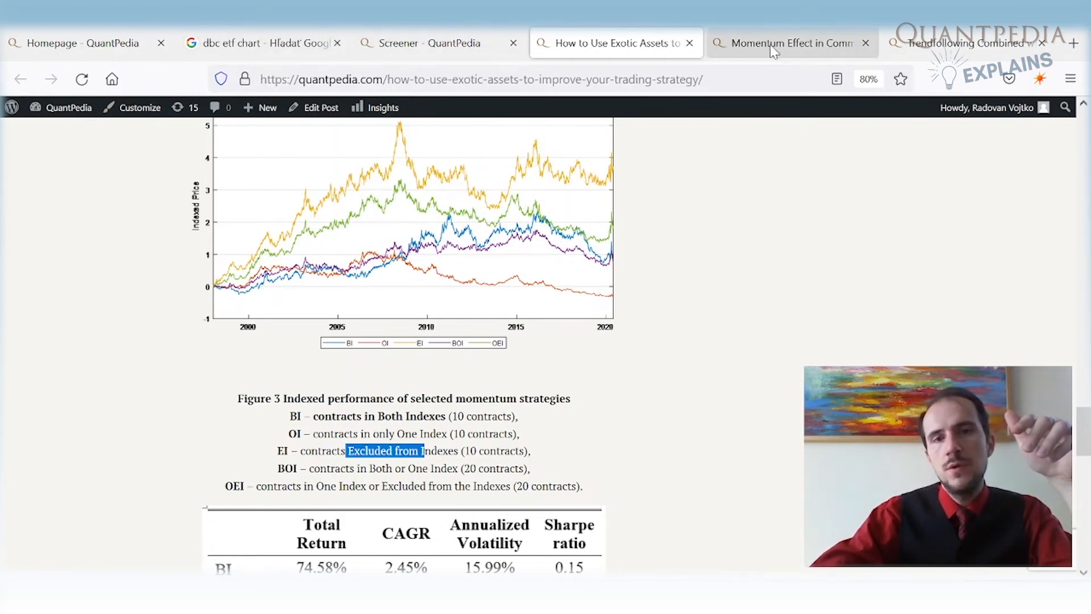
{"action": "left_click", "coordinate": [786, 43]}
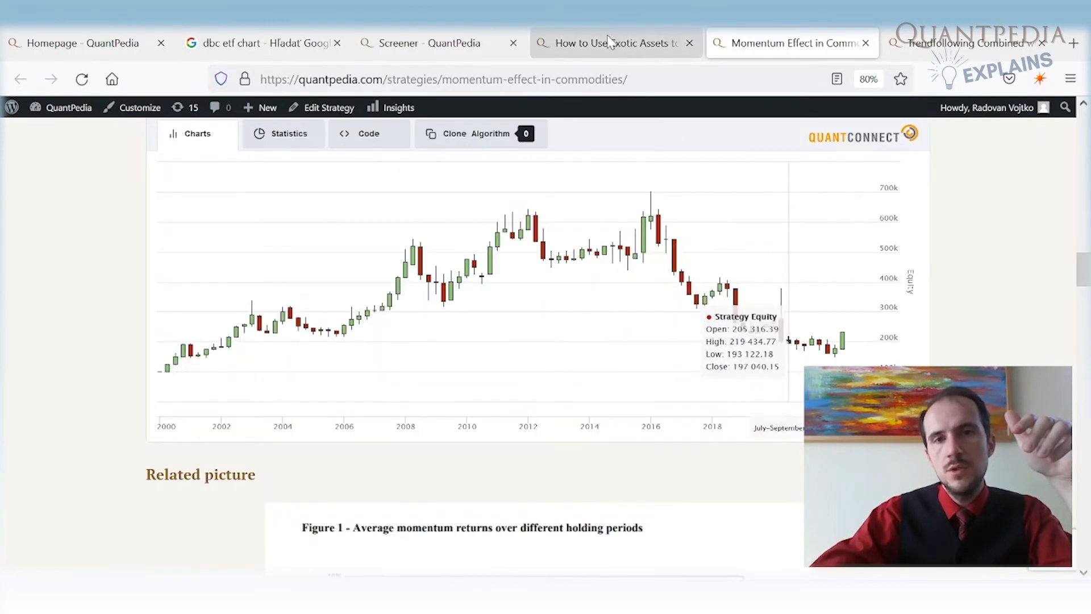
{"action": "left_click", "coordinate": [609, 43]}
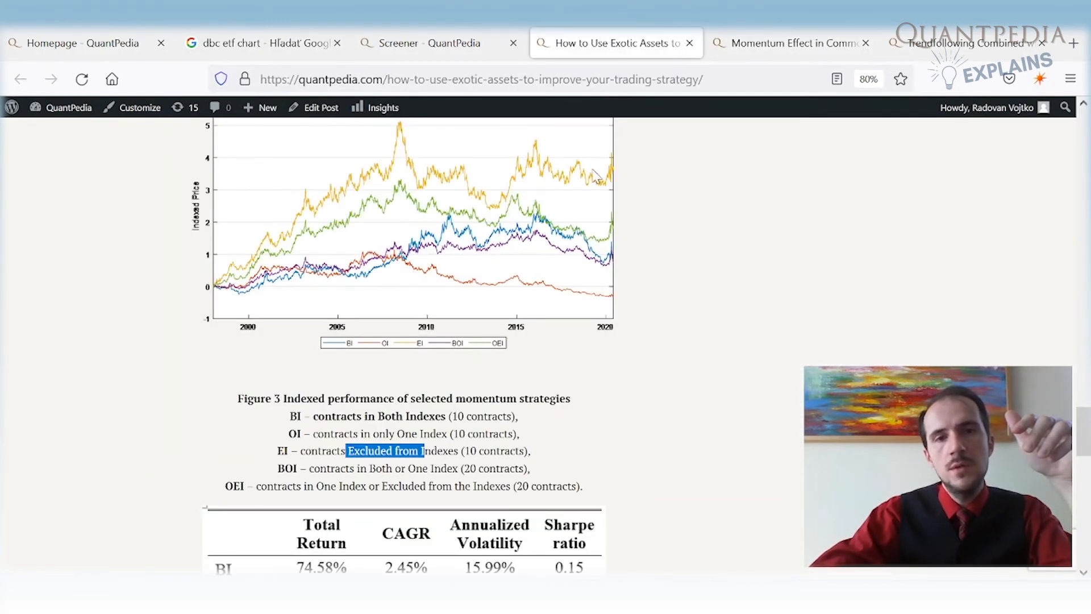
{"action": "mouse_move", "coordinate": [639, 186]}
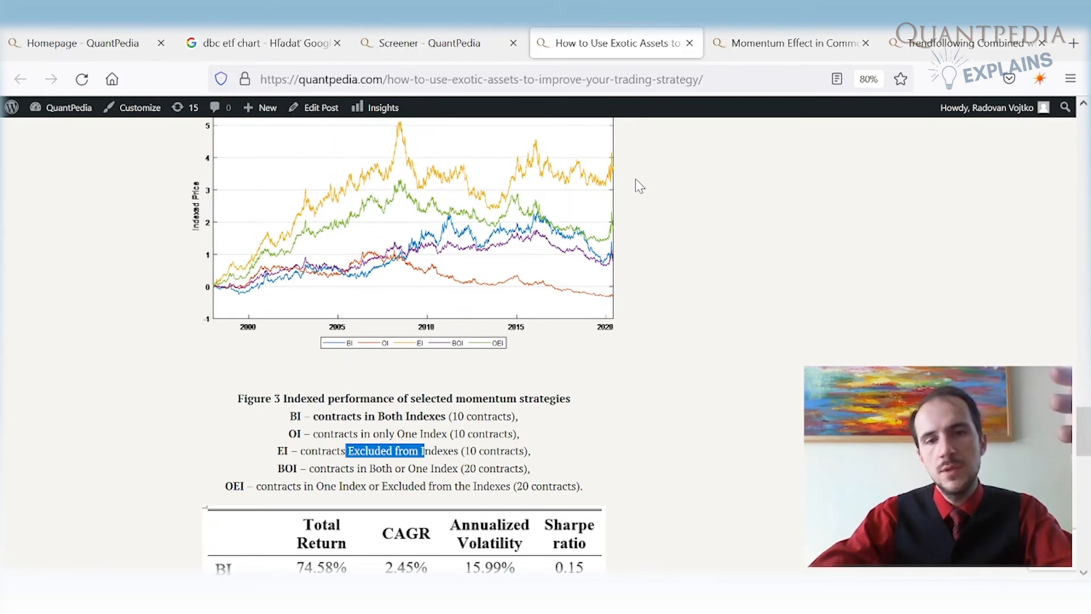
Bring Table 1's summary statistics into view, with EI at 367.13% total return and 0.49 Sharpe.
{"action": "scroll", "scroll_direction": "down", "scroll_amount": 3}
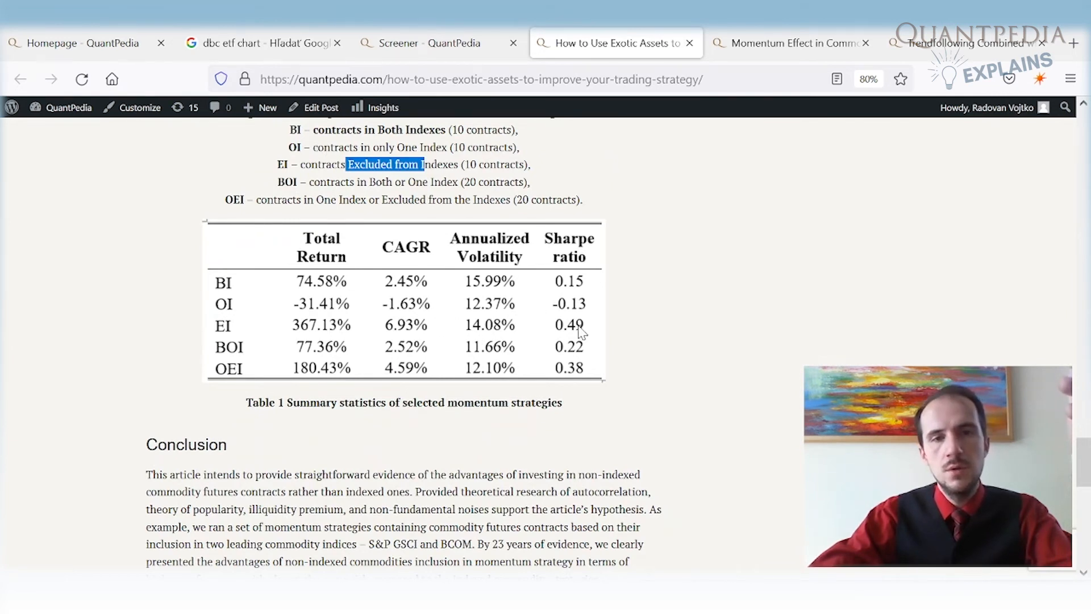
{"action": "mouse_move", "coordinate": [432, 329]}
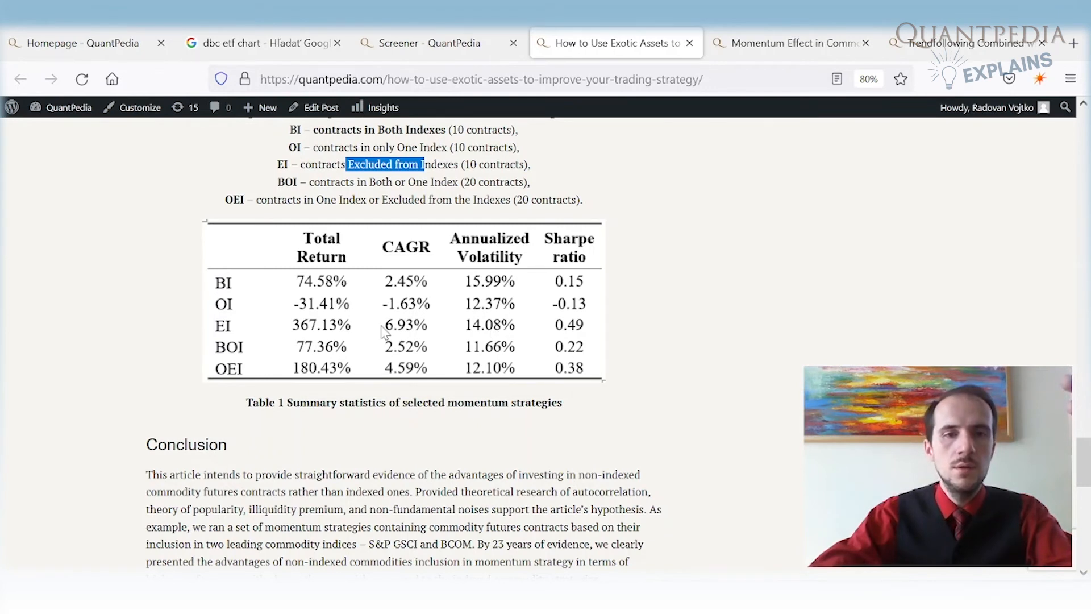
{"action": "mouse_move", "coordinate": [435, 336]}
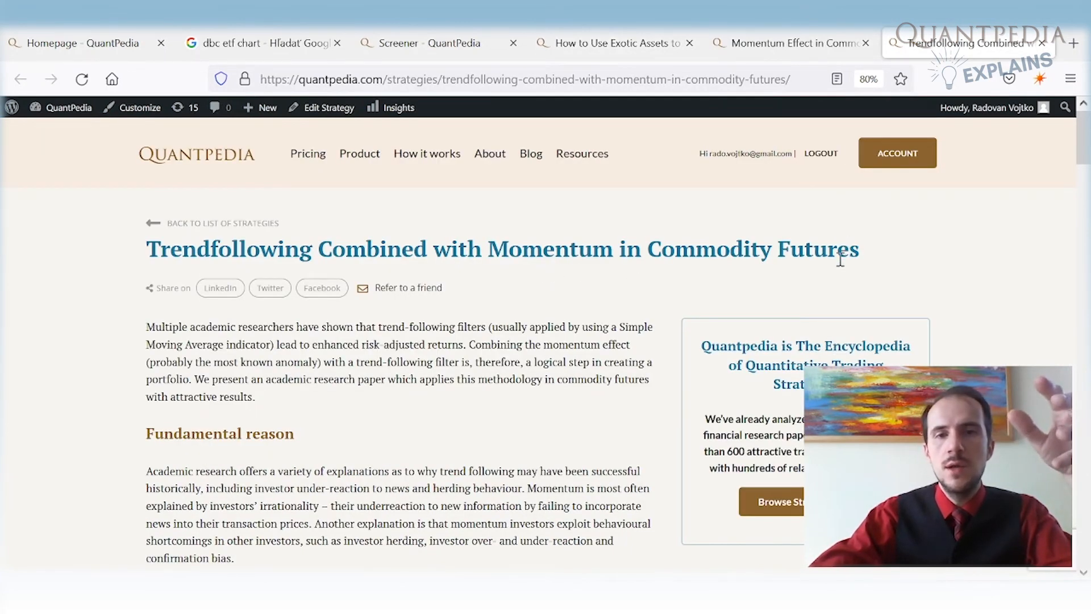
Select the full Trendfollowing Combined with Momentum in Commodity Futures page title.
{"action": "triple_click", "coordinate": [501, 249]}
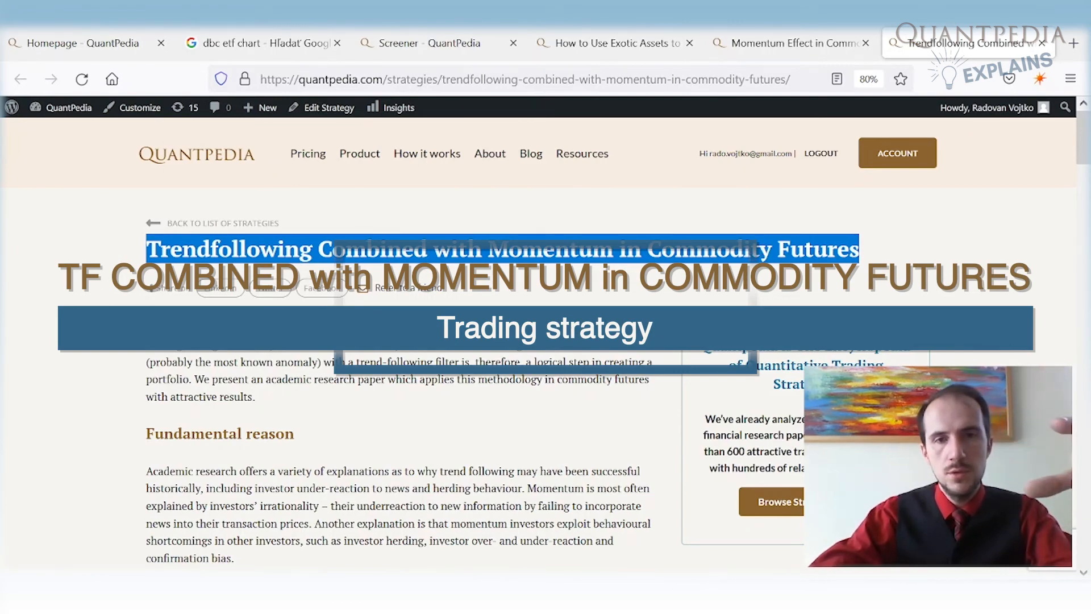
Highlight the Simple trading strategy clauses on commodities being over average and fulfilling the trend following filter conditions.
{"action": "scroll", "scroll_direction": "down", "scroll_amount": 3}
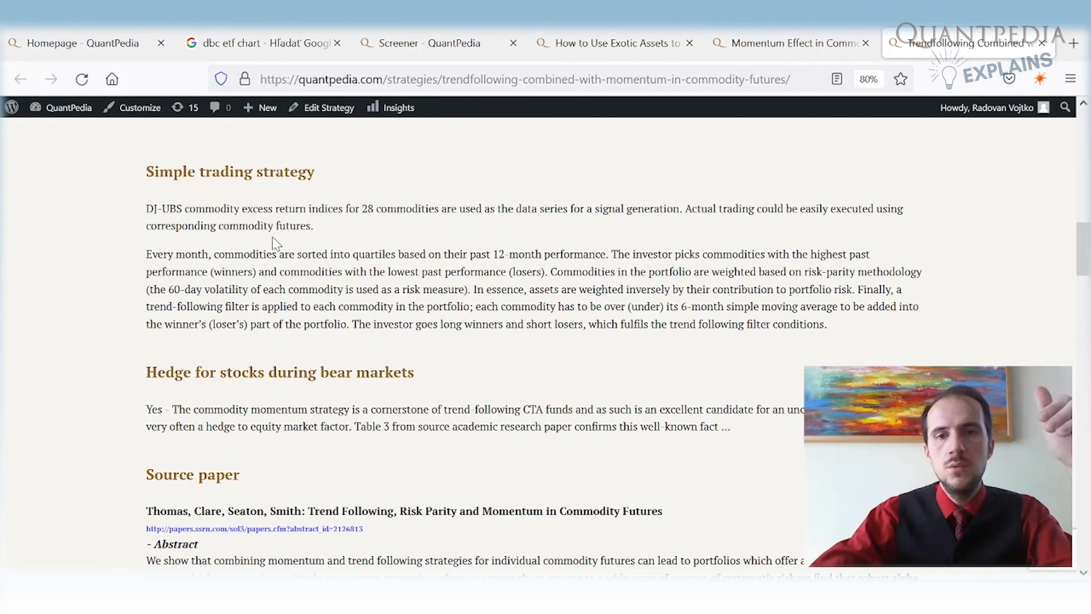
{"action": "mouse_move", "coordinate": [167, 286]}
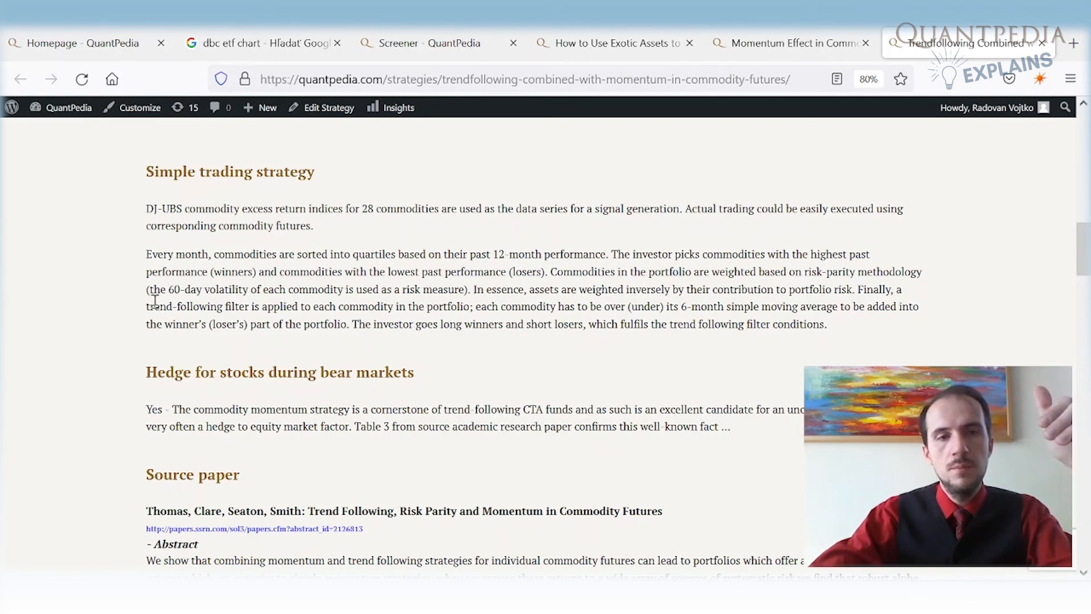
{"action": "left_click_drag", "start_coordinate": [153, 306], "coordinate": [460, 306]}
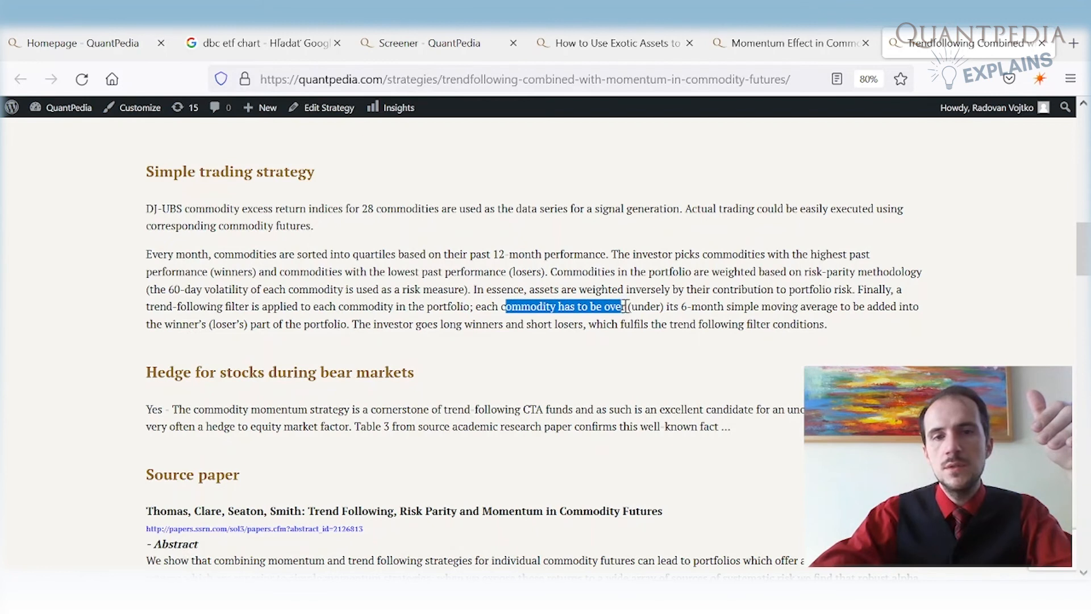
{"action": "left_click_drag", "start_coordinate": [623, 306], "coordinate": [734, 305]}
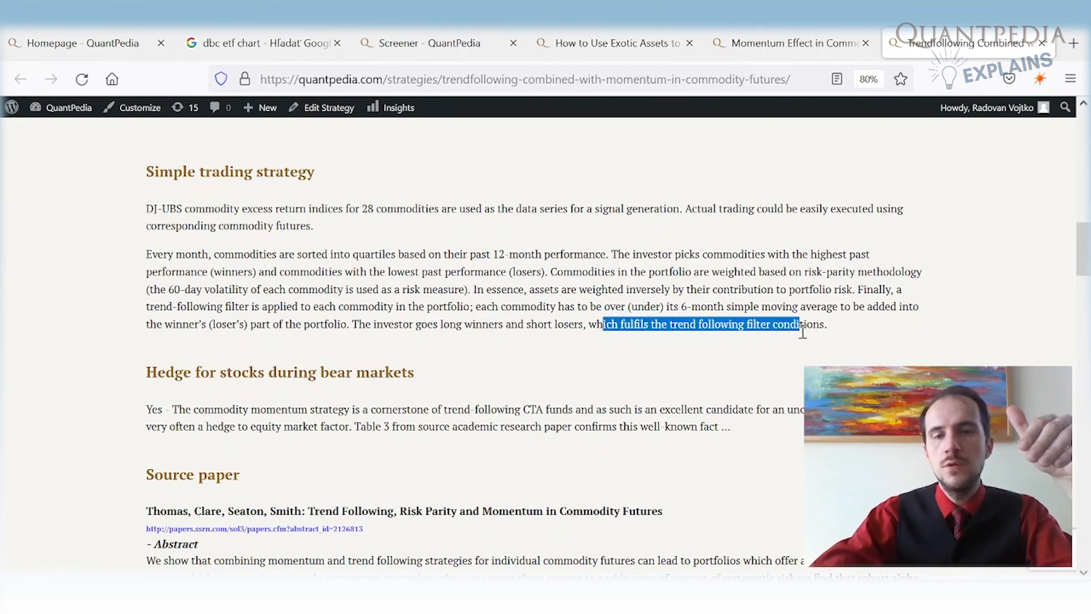
{"action": "mouse_move", "coordinate": [773, 363]}
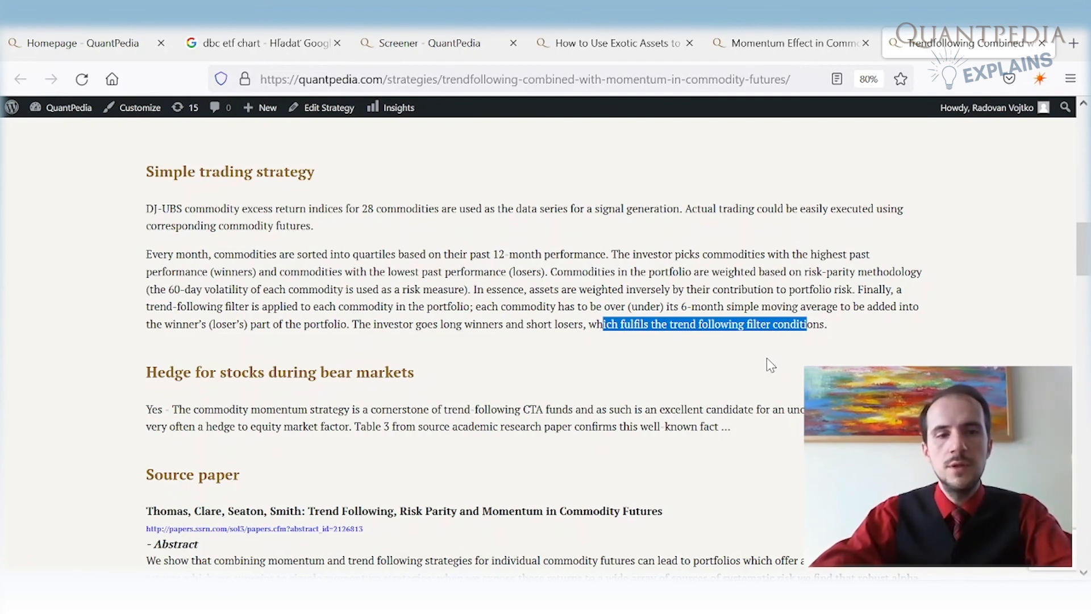
Scroll to the out-of-sample QuantConnect equity chart in the implementation section.
{"action": "scroll", "scroll_direction": "down", "scroll_amount": 3}
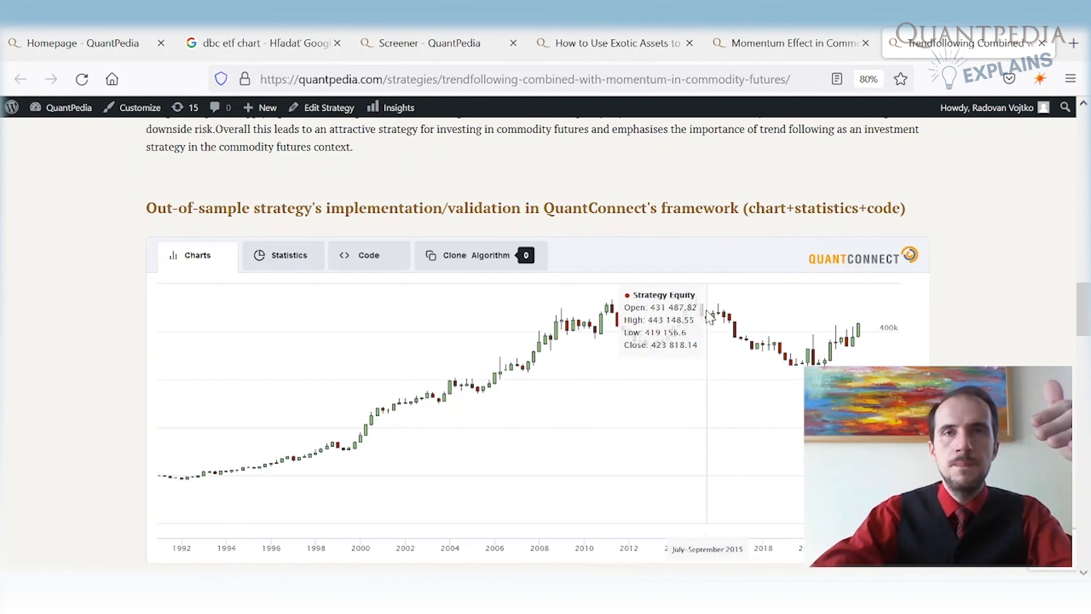
{"action": "mouse_move", "coordinate": [762, 358]}
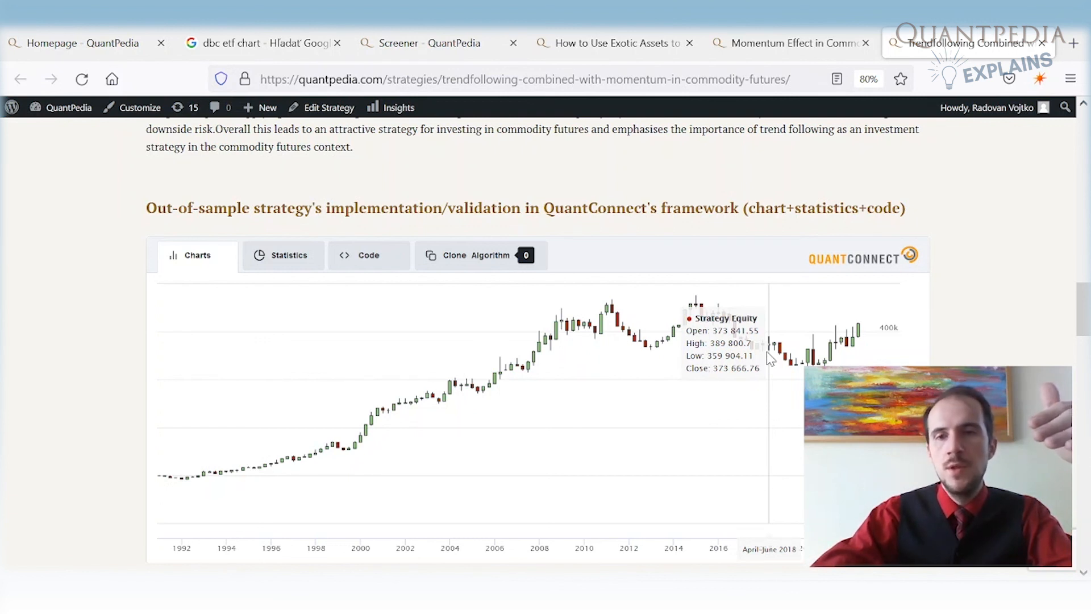
{"action": "mouse_move", "coordinate": [1049, 322]}
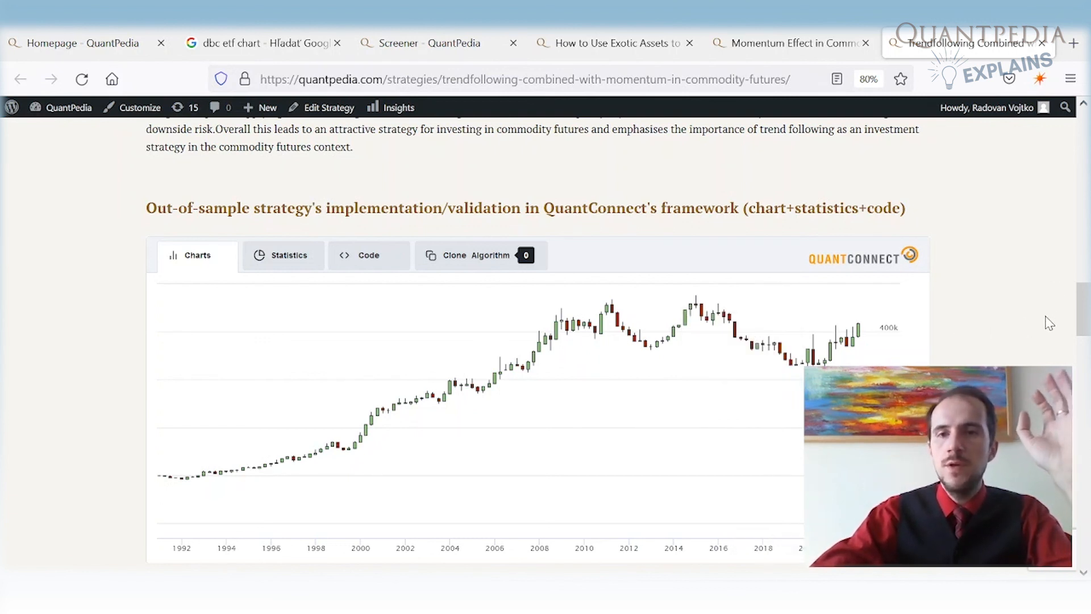
{"action": "mouse_move", "coordinate": [1062, 327]}
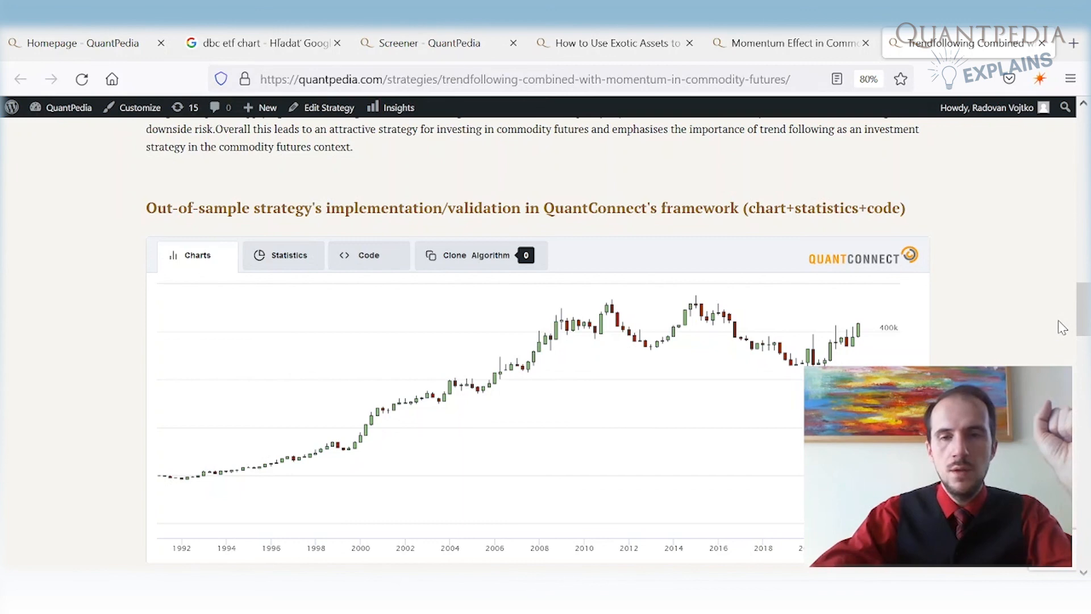